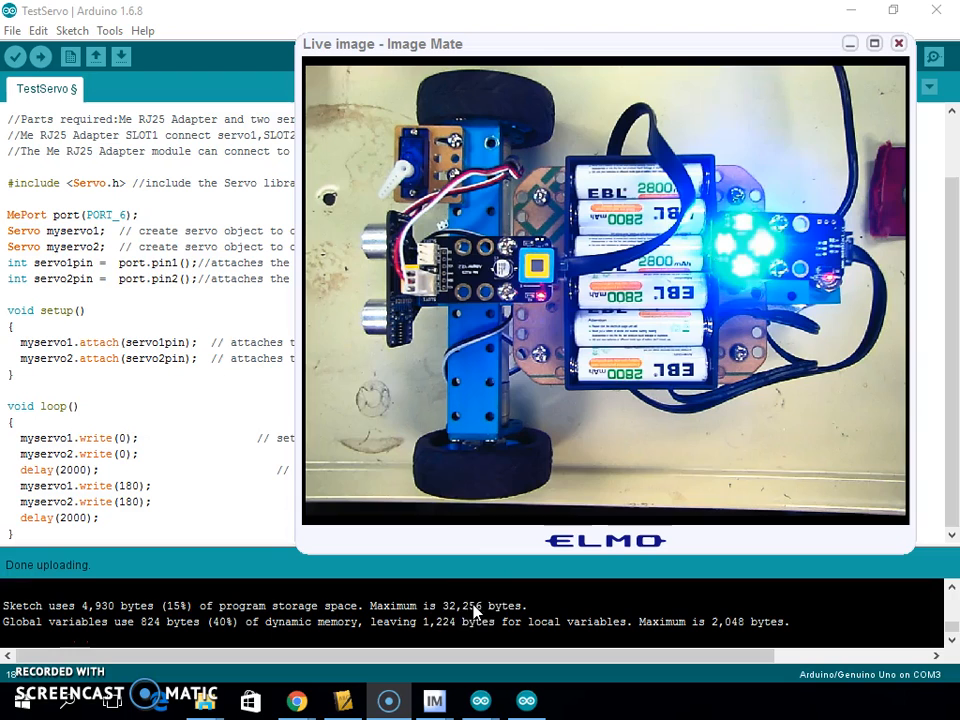
{"action": "mouse_move", "coordinate": [30, 30]}
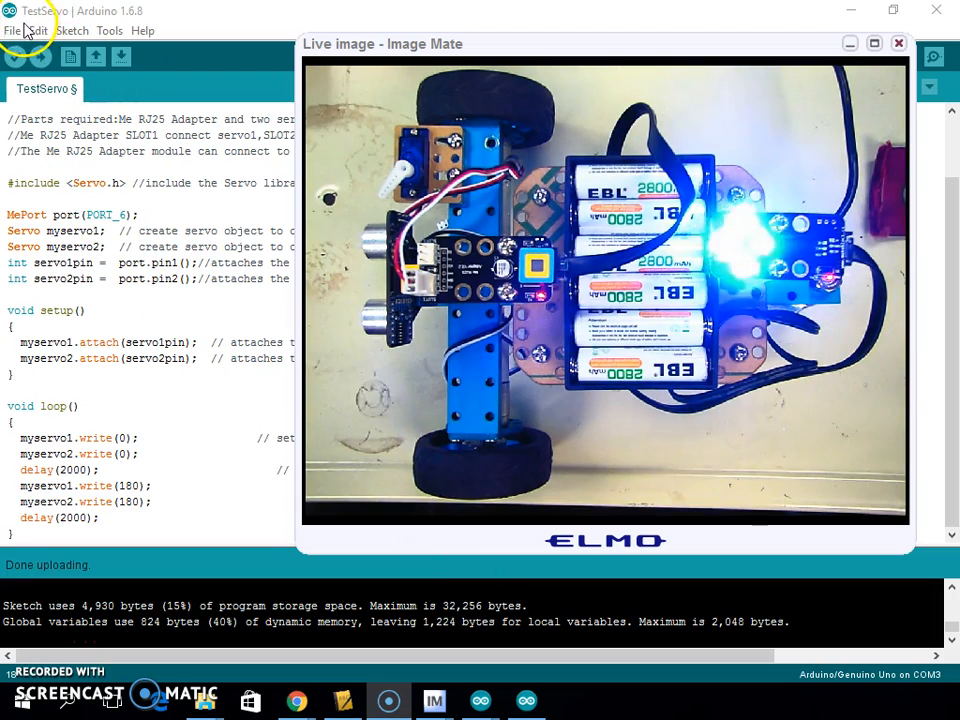
Browse the File menu's Examples toward the makeblock Me_Servo TestServo sketch.
{"action": "left_click", "coordinate": [12, 30]}
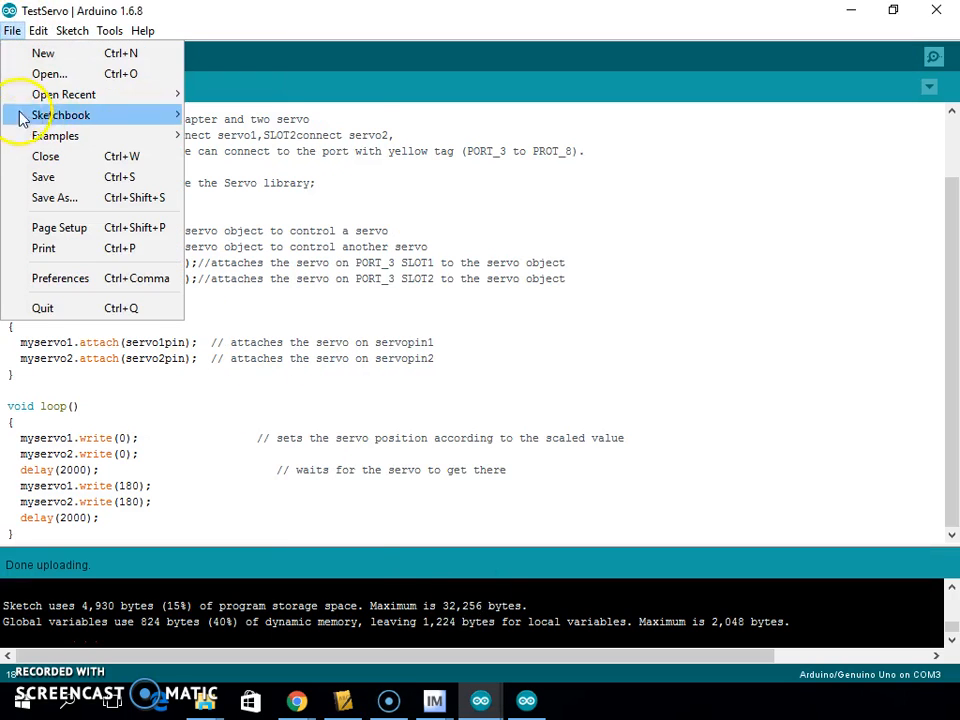
{"action": "left_click", "coordinate": [56, 136]}
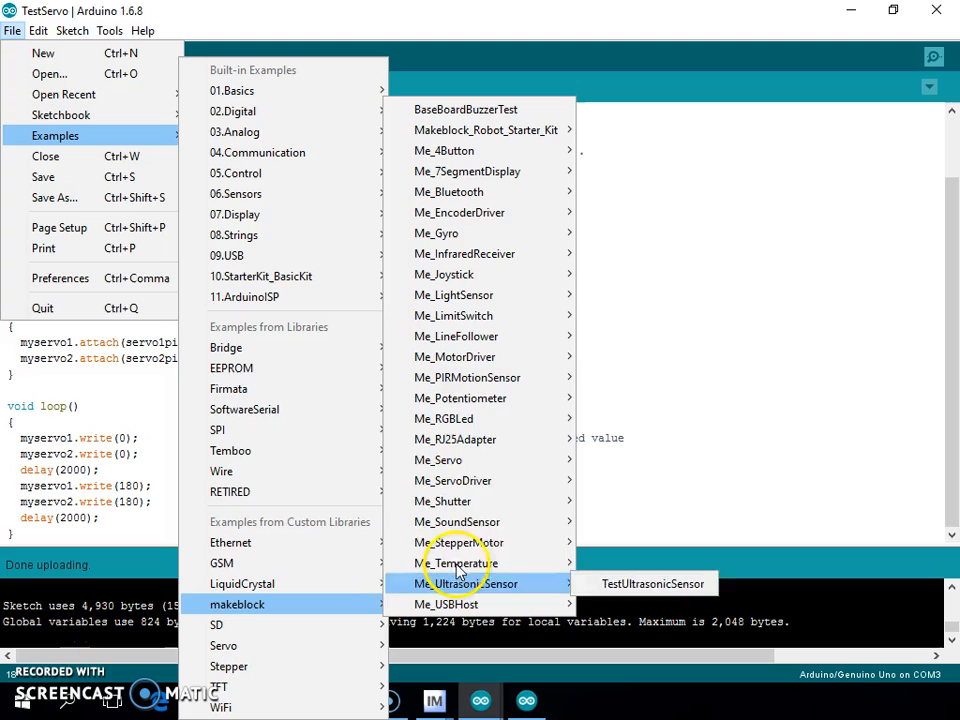
{"action": "mouse_move", "coordinate": [464, 460]}
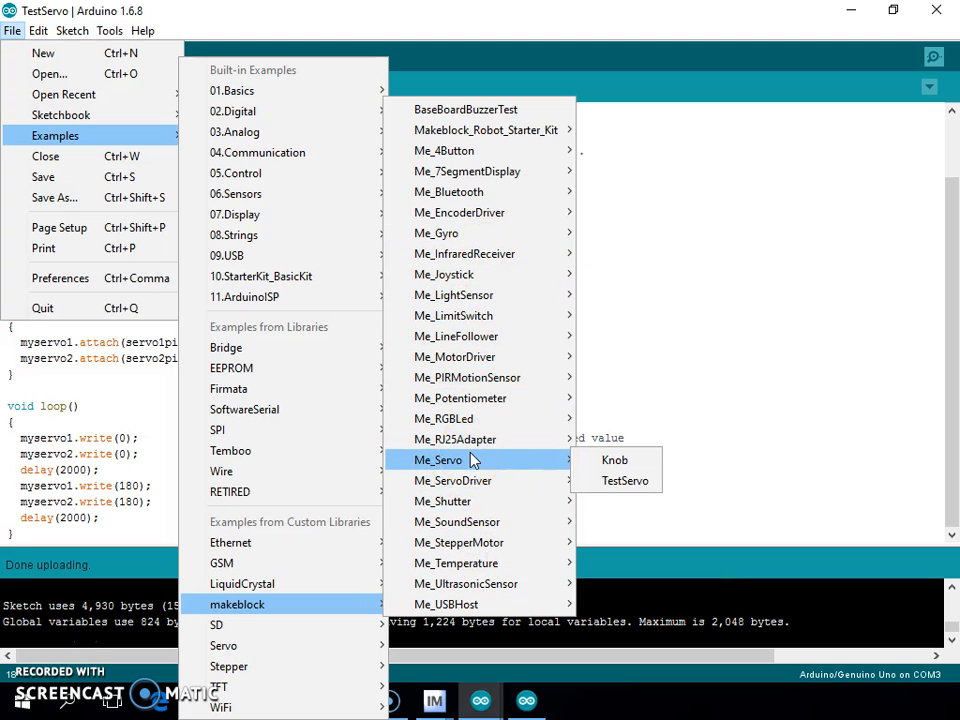
{"action": "mouse_move", "coordinate": [614, 458]}
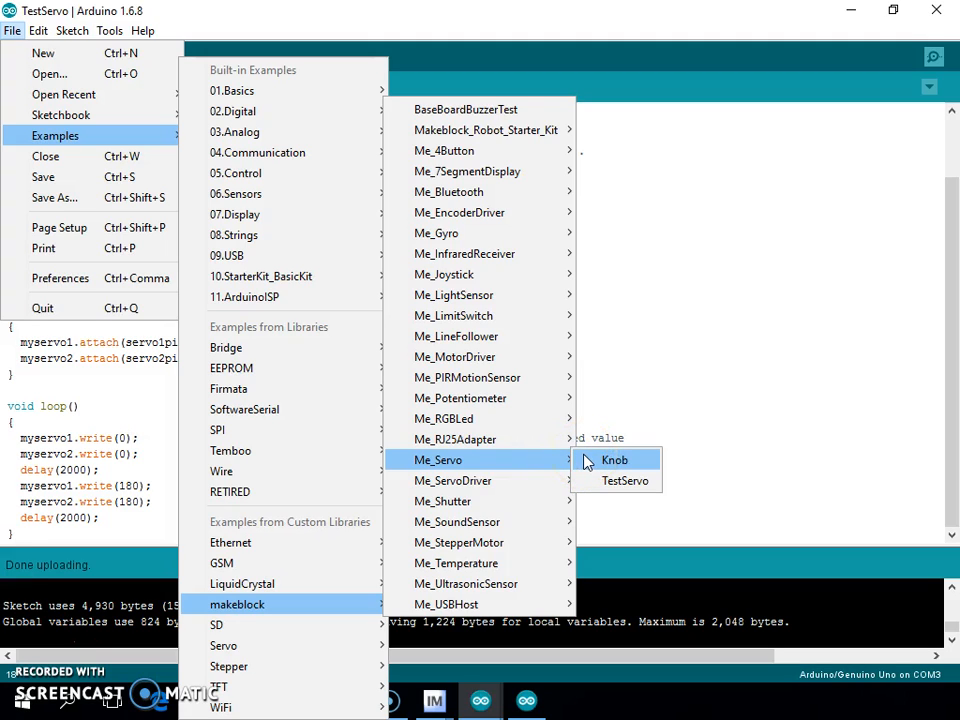
{"action": "mouse_move", "coordinate": [600, 480]}
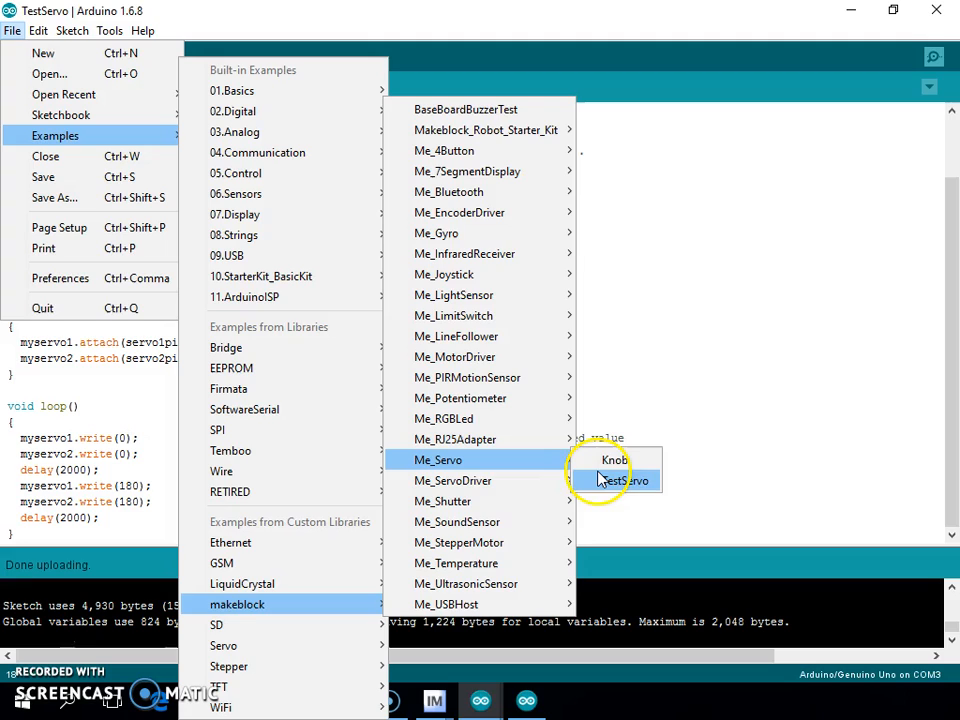
{"action": "mouse_move", "coordinate": [628, 480]}
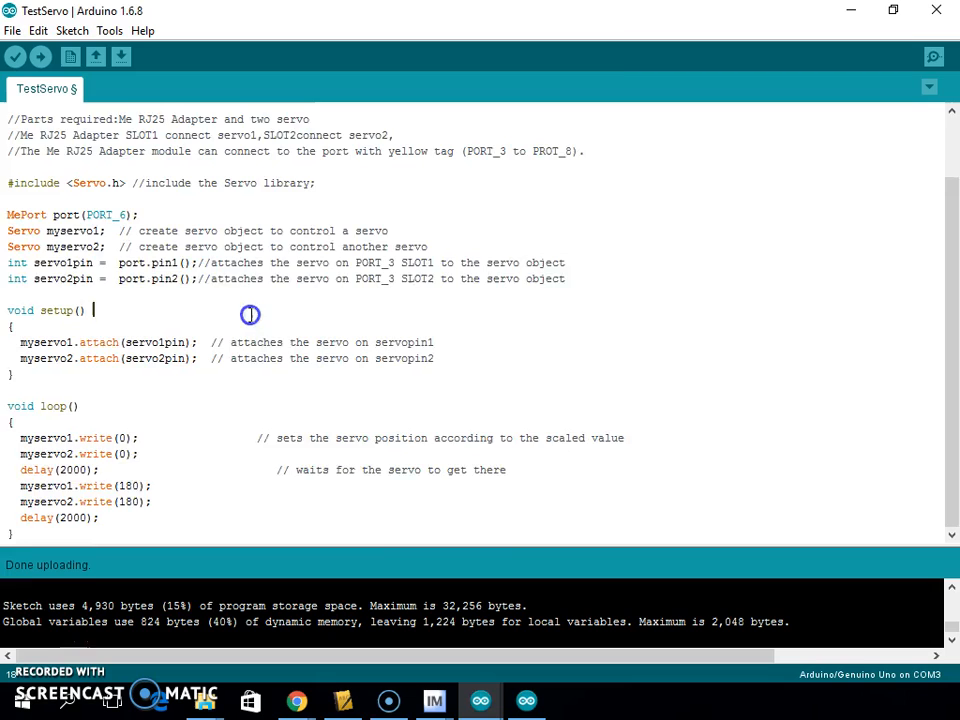
{"action": "scroll", "scroll_direction": "up", "scroll_amount": 3}
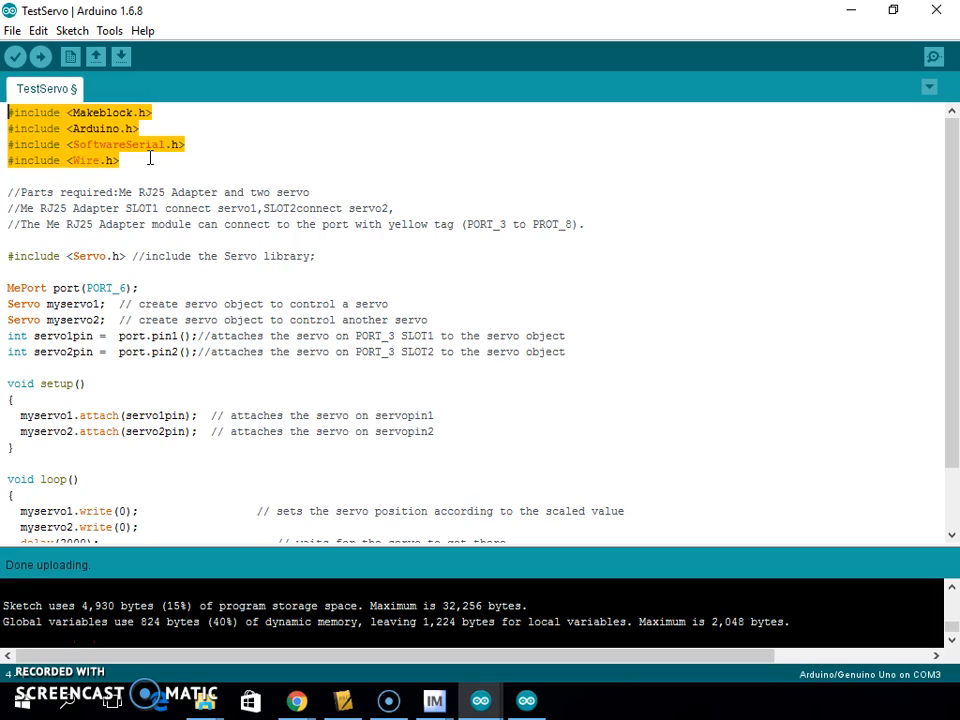
{"action": "mouse_move", "coordinate": [620, 220]}
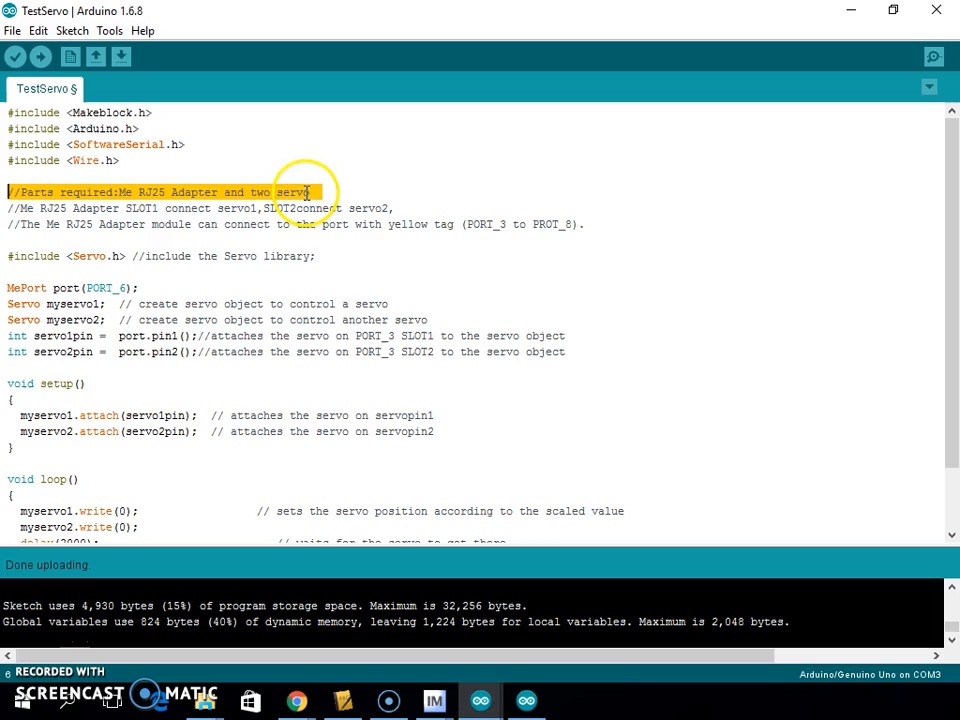
{"action": "double_click", "coordinate": [292, 192]}
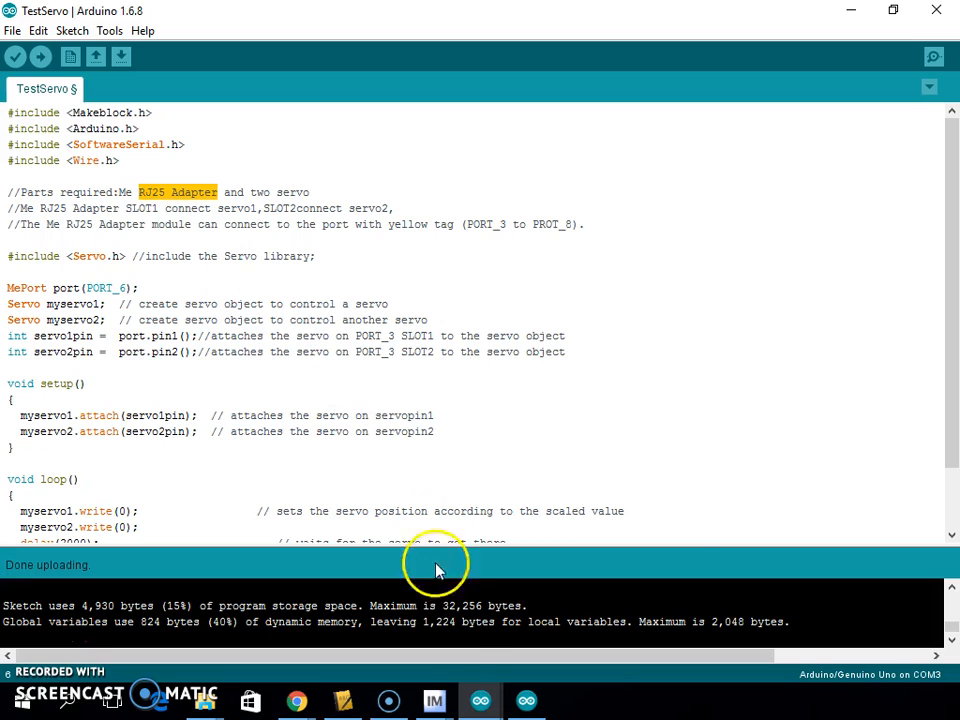
{"action": "mouse_move", "coordinate": [434, 700]}
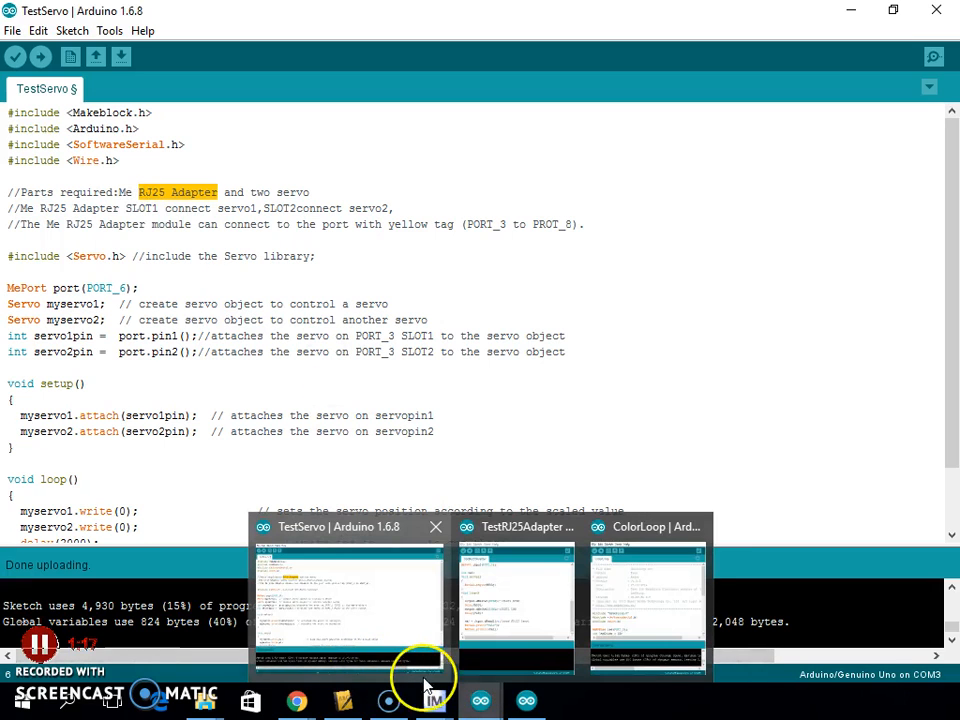
Restore Image Mate and zoom the live feed onto the robot's RJ25 adapter board and servo cable.
{"action": "left_click", "coordinate": [434, 700]}
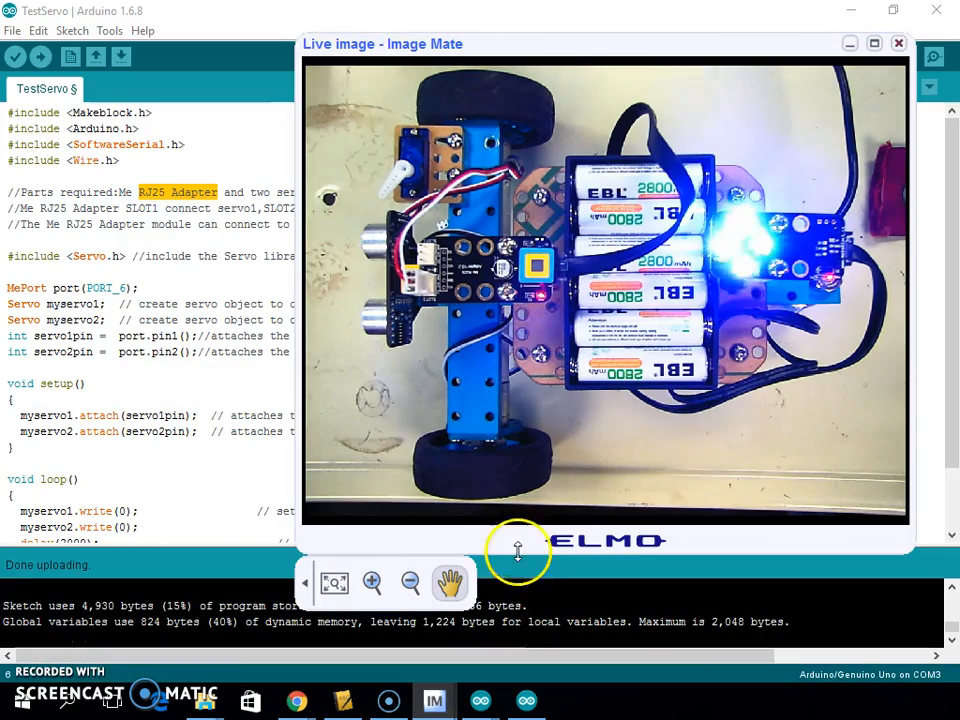
{"action": "mouse_move", "coordinate": [716, 564]}
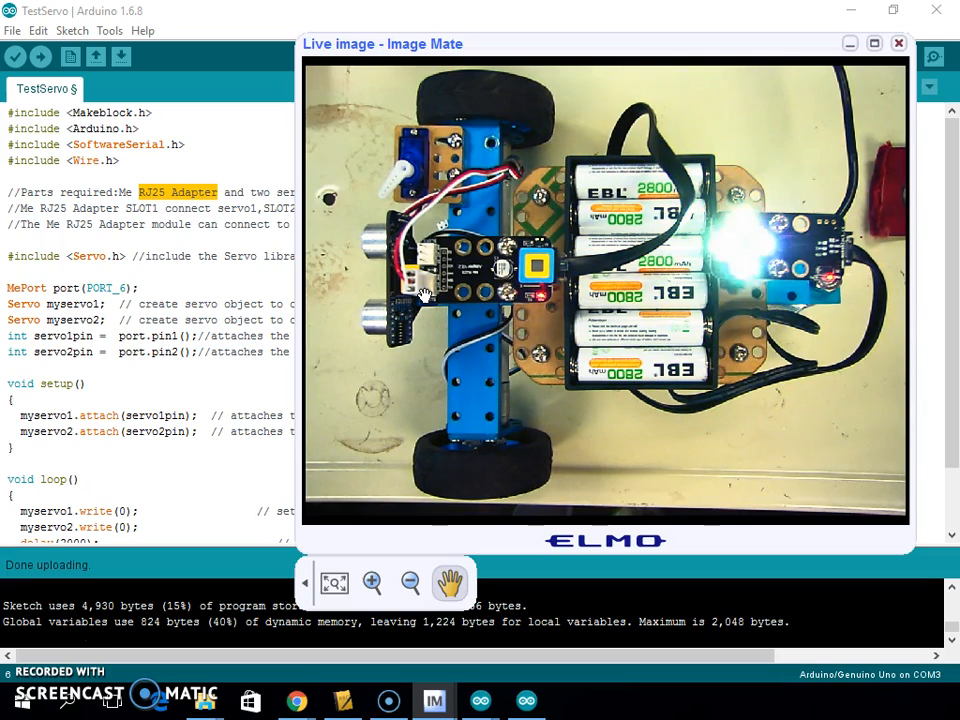
{"action": "left_click", "coordinate": [372, 582]}
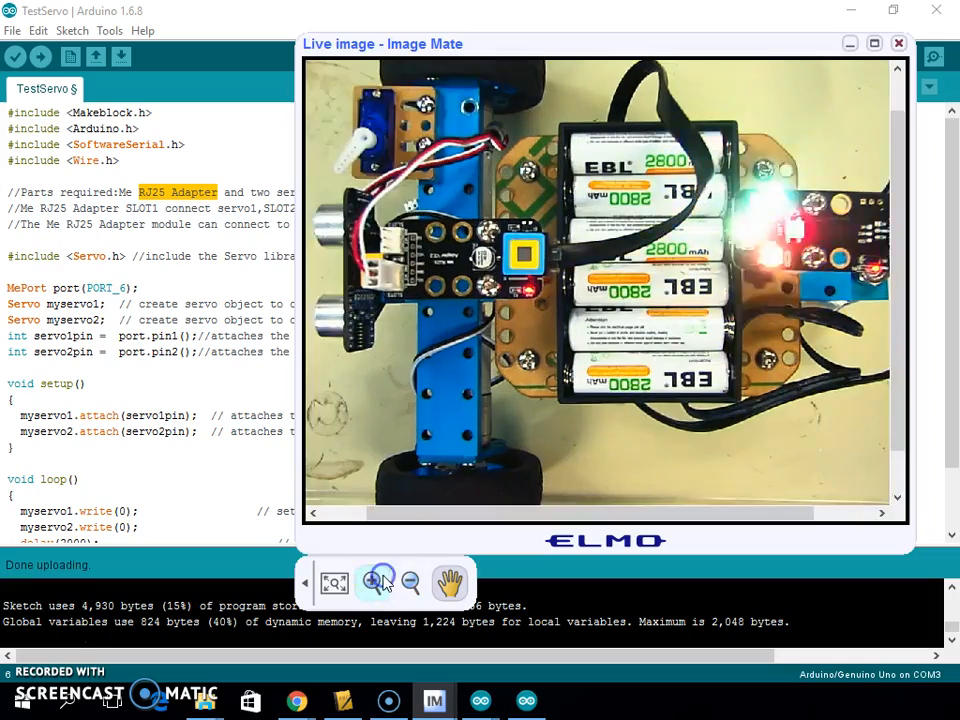
{"action": "left_click", "coordinate": [372, 582]}
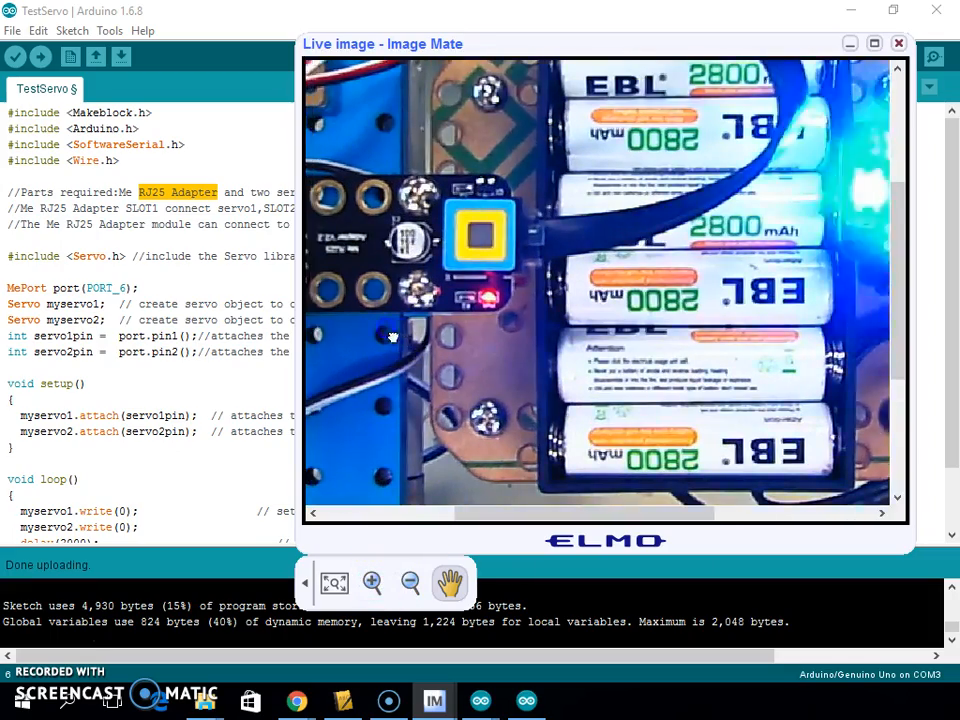
{"action": "left_click", "coordinate": [372, 584]}
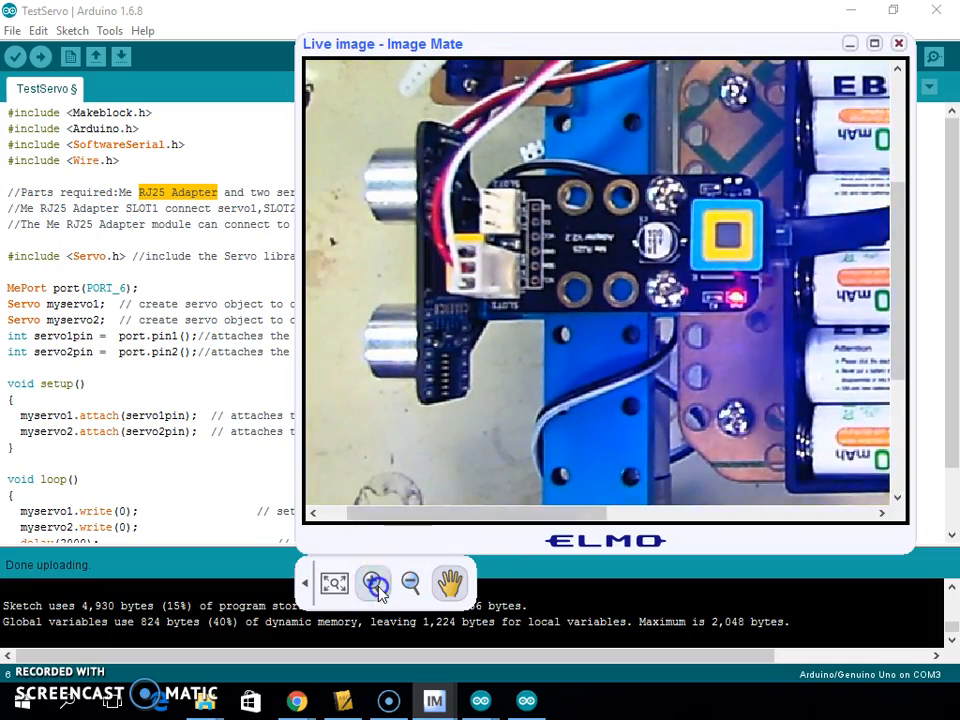
{"action": "left_click", "coordinate": [374, 584]}
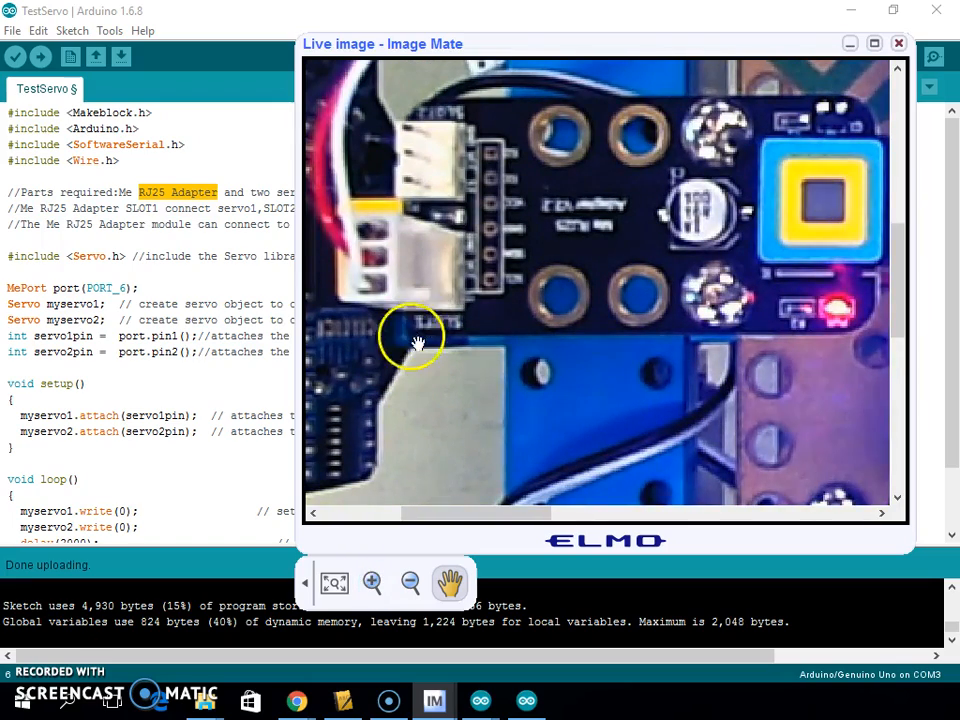
{"action": "left_click_drag", "start_coordinate": [416, 336], "coordinate": [476, 216]}
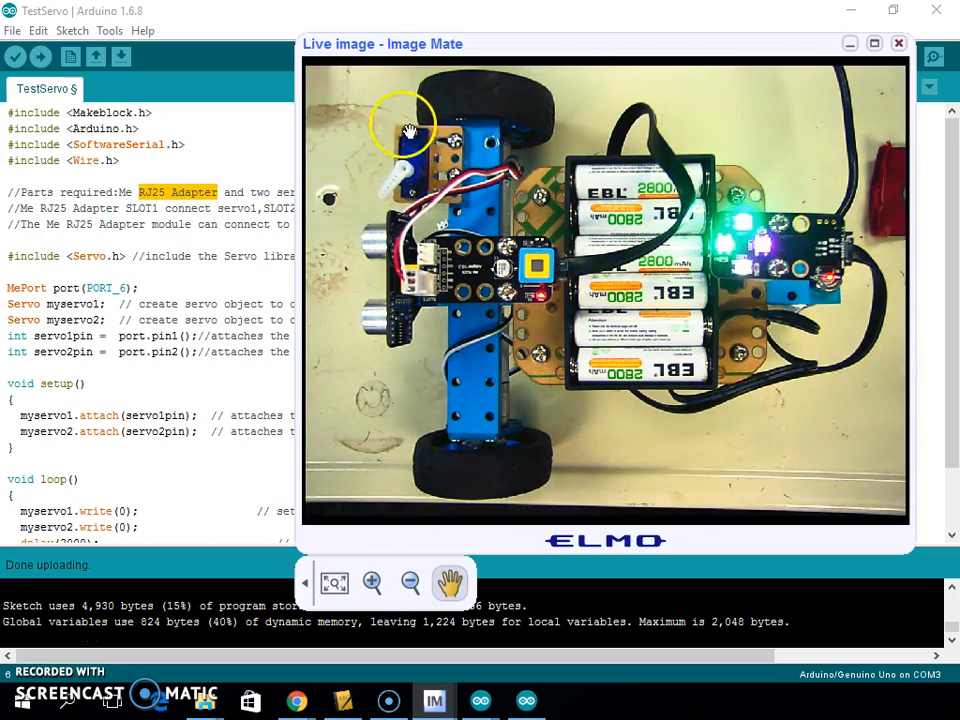
Minimize the Image Mate camera window to return to the sketch.
{"action": "left_click", "coordinate": [896, 44]}
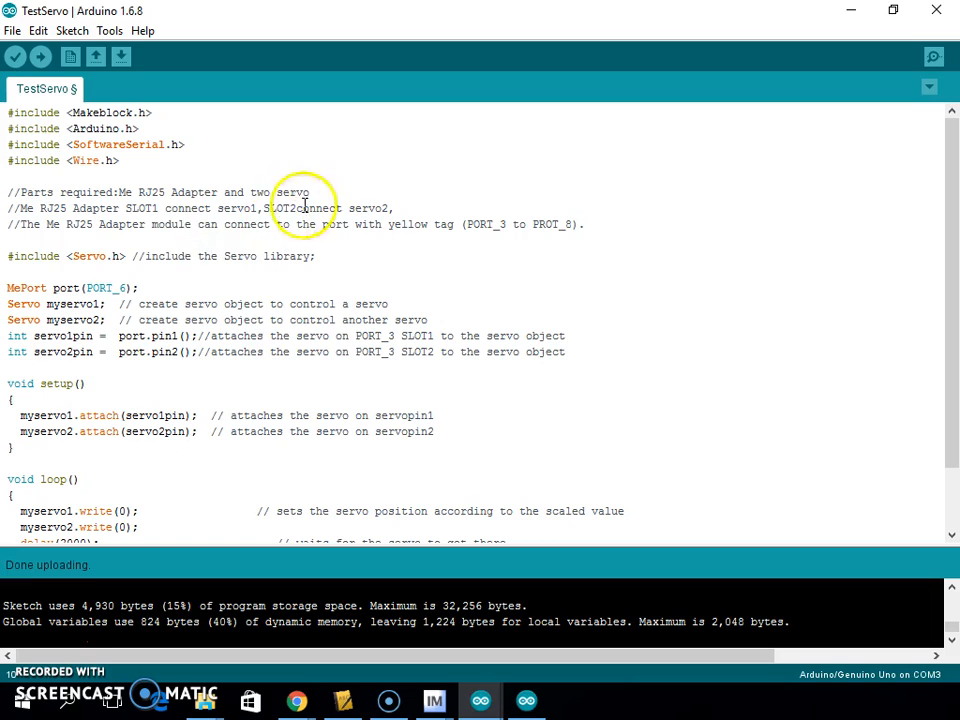
{"action": "mouse_move", "coordinate": [412, 236]}
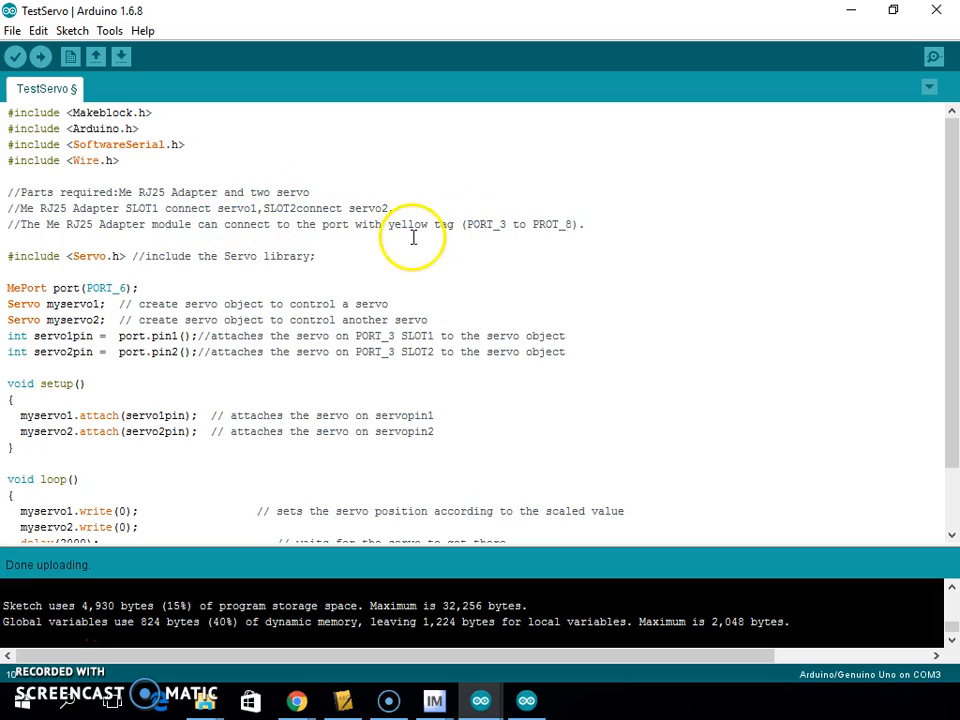
{"action": "mouse_move", "coordinate": [172, 224]}
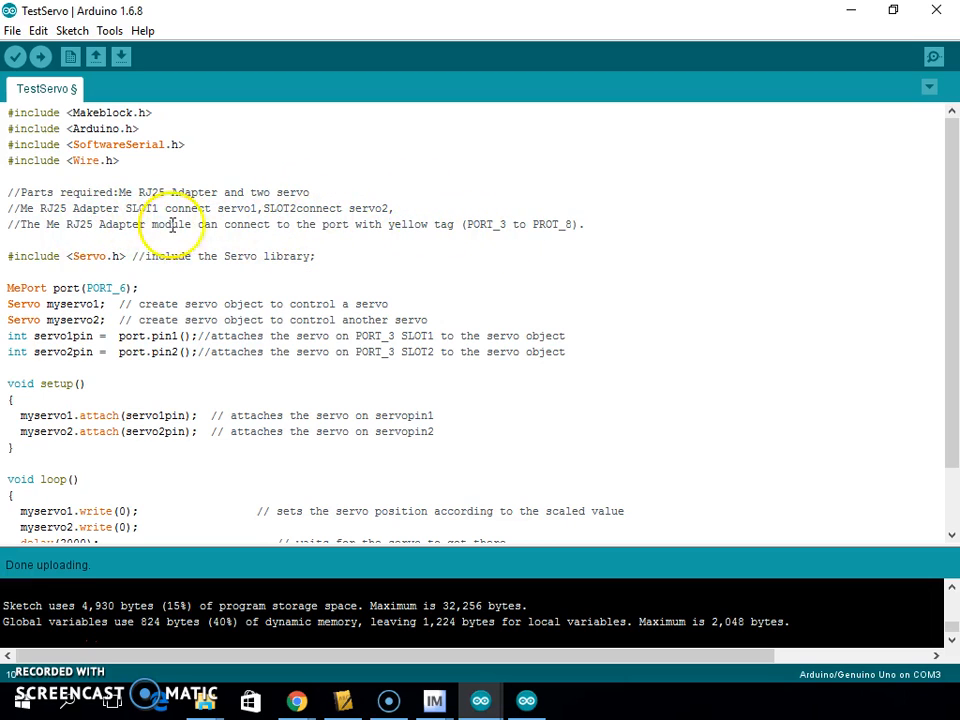
{"action": "mouse_move", "coordinate": [476, 224]}
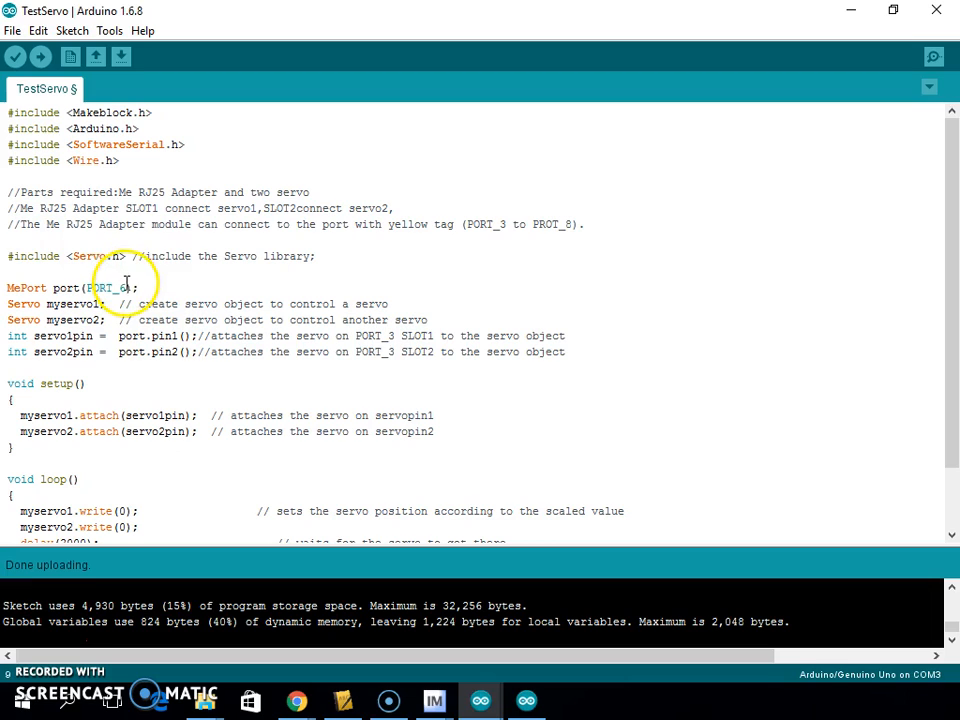
{"action": "scroll", "scroll_direction": "up", "scroll_amount": 3}
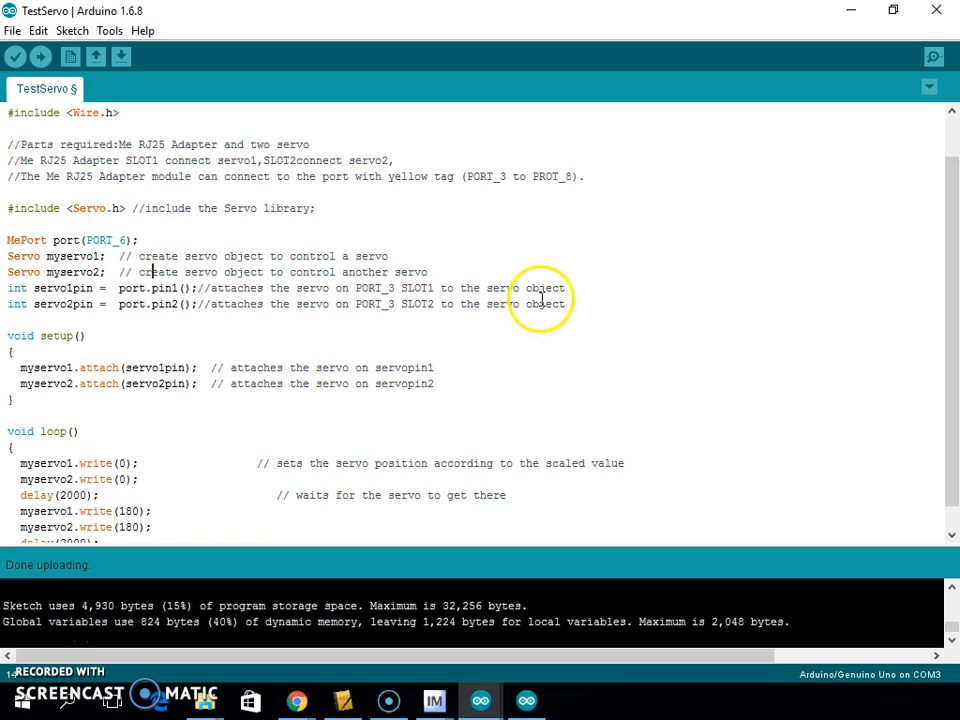
Select the port and servo declaration lines and position the cursor at the second servo's declaration.
{"action": "left_click_drag", "start_coordinate": [8, 256], "coordinate": [566, 304]}
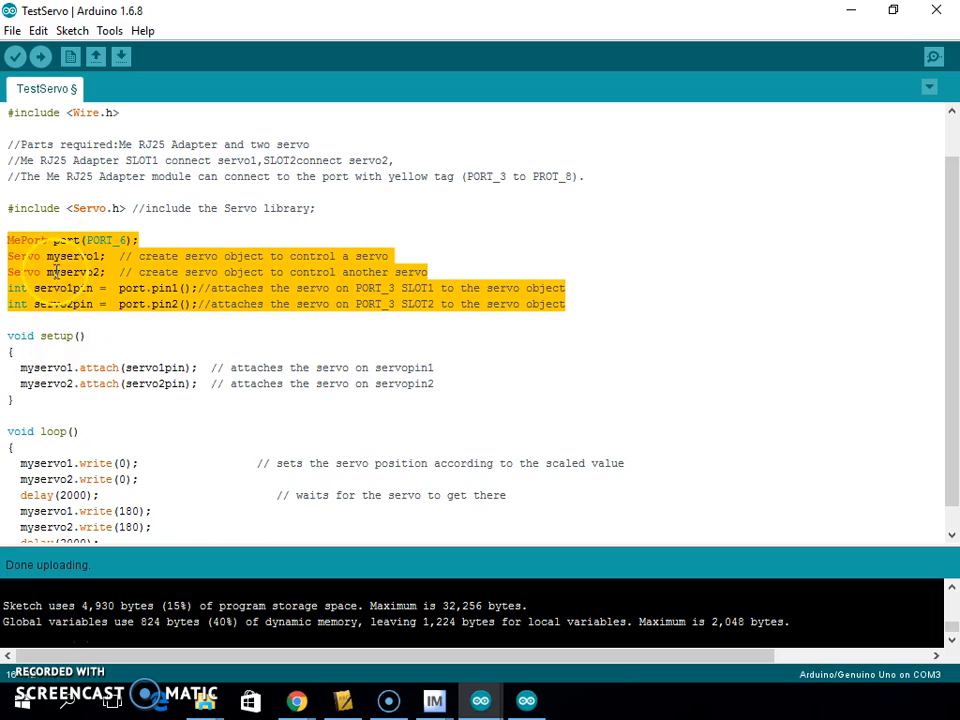
{"action": "scroll", "scroll_direction": "up", "scroll_amount": 3}
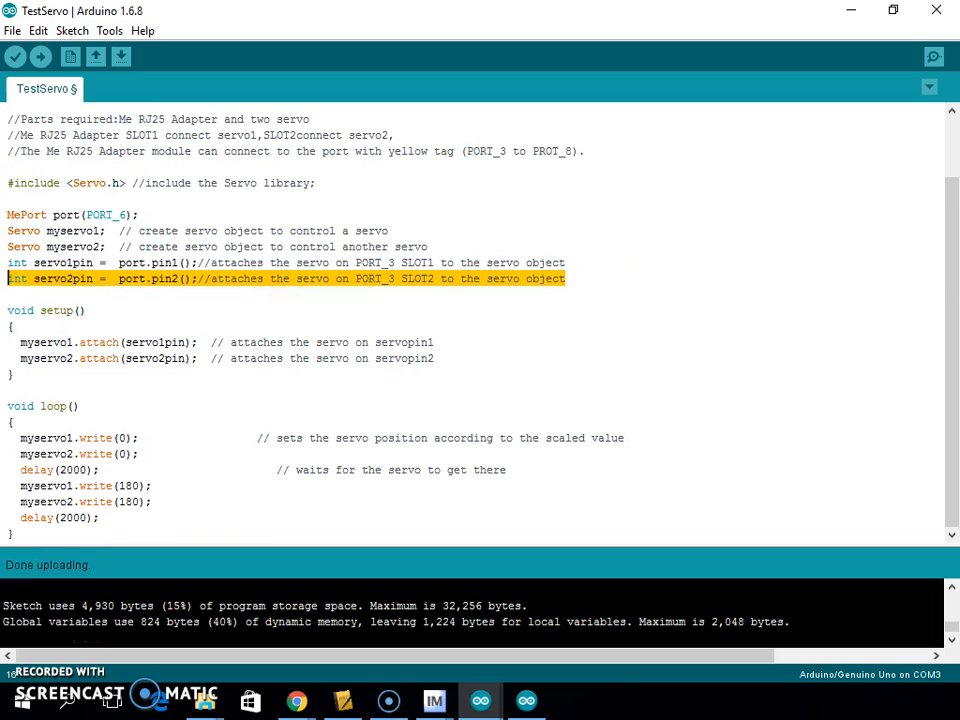
{"action": "left_click", "coordinate": [240, 268]}
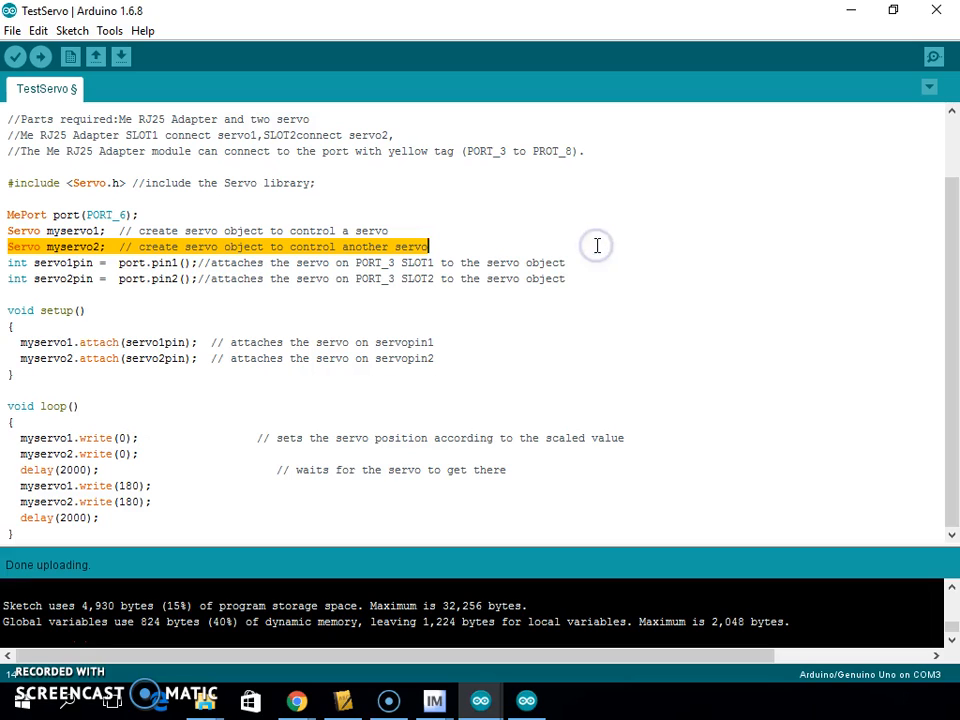
{"action": "mouse_move", "coordinate": [148, 302]}
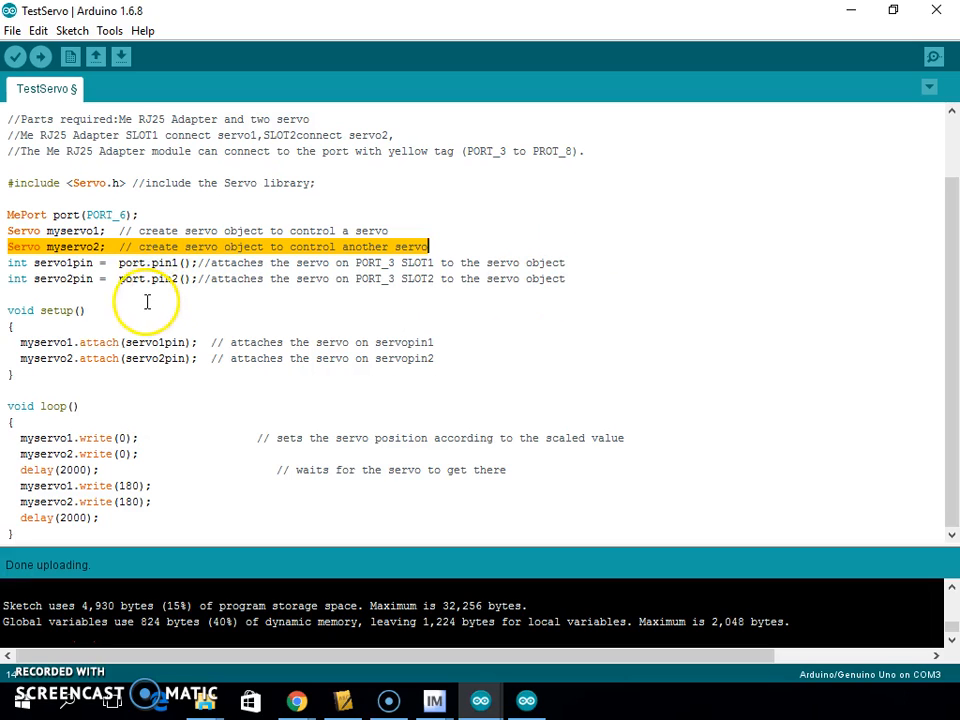
{"action": "mouse_move", "coordinate": [50, 364]}
{"action": "type", "text": "// "}
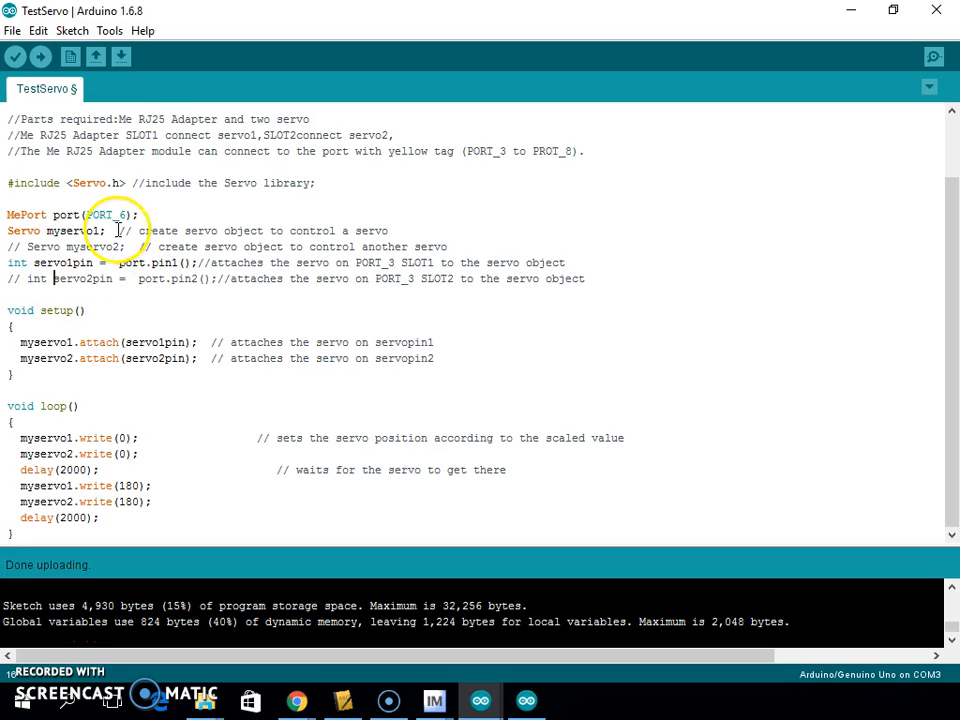
{"action": "mouse_move", "coordinate": [180, 248]}
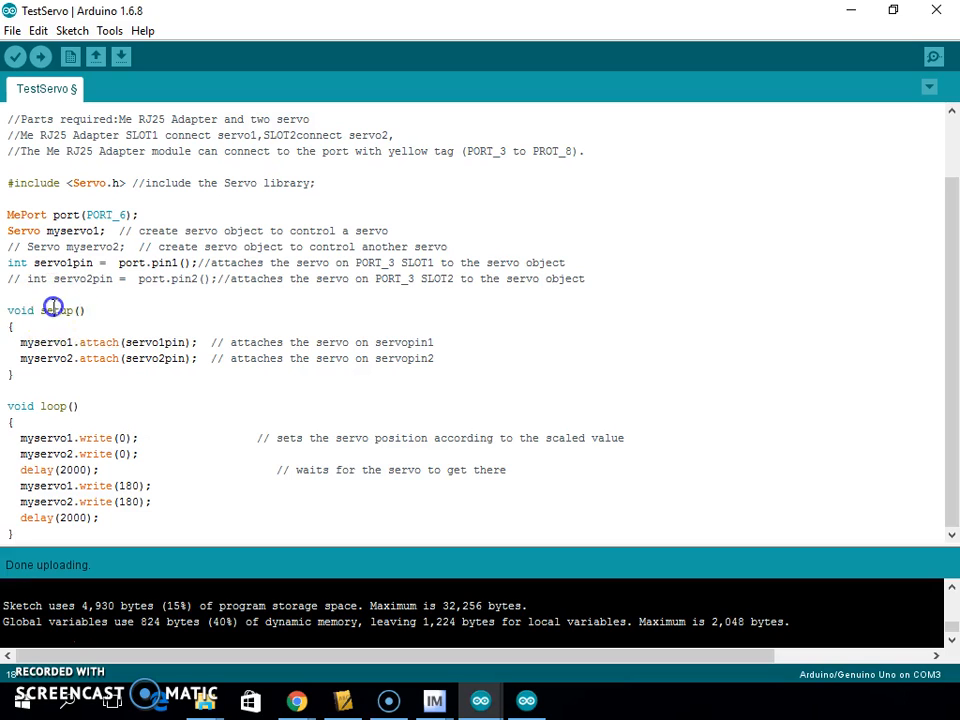
{"action": "double_click", "coordinate": [56, 310]}
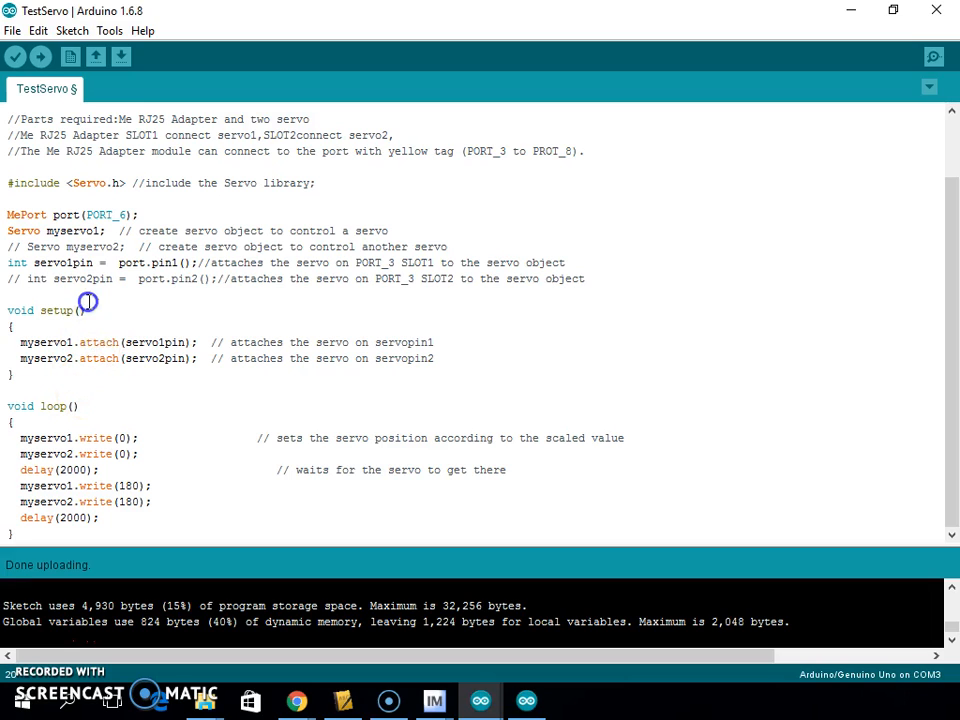
{"action": "double_click", "coordinate": [56, 310]}
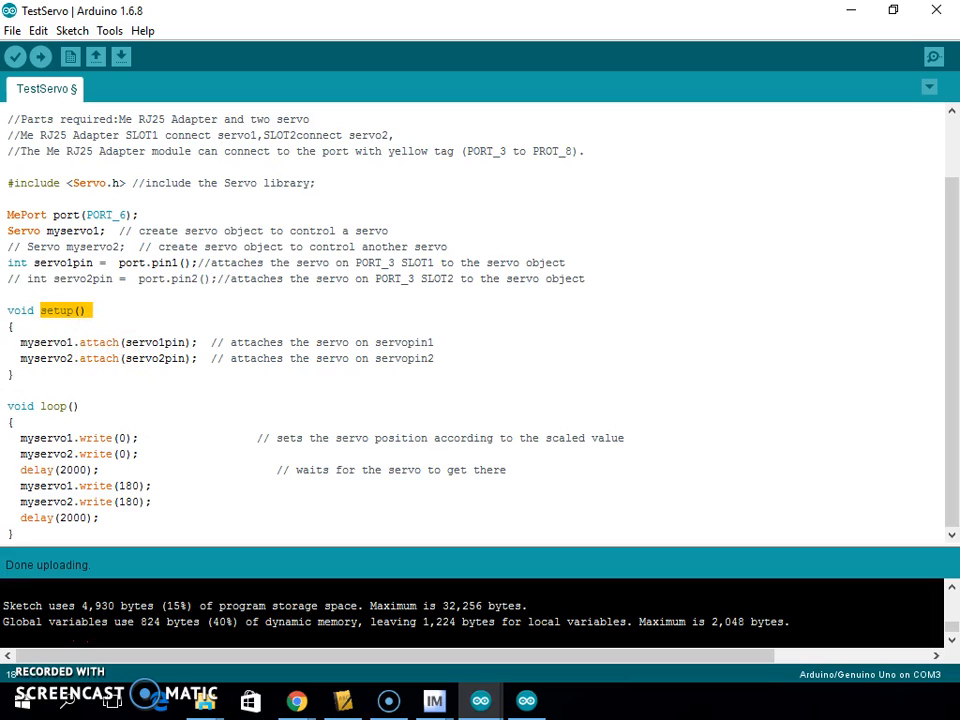
{"action": "left_click", "coordinate": [12, 370]}
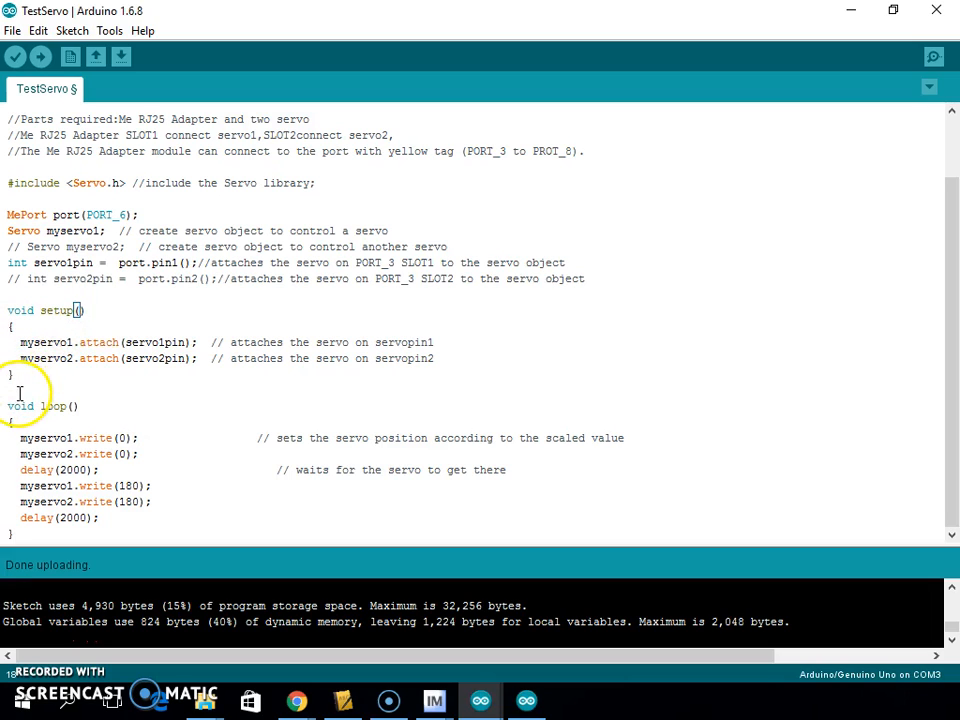
{"action": "mouse_move", "coordinate": [460, 358]}
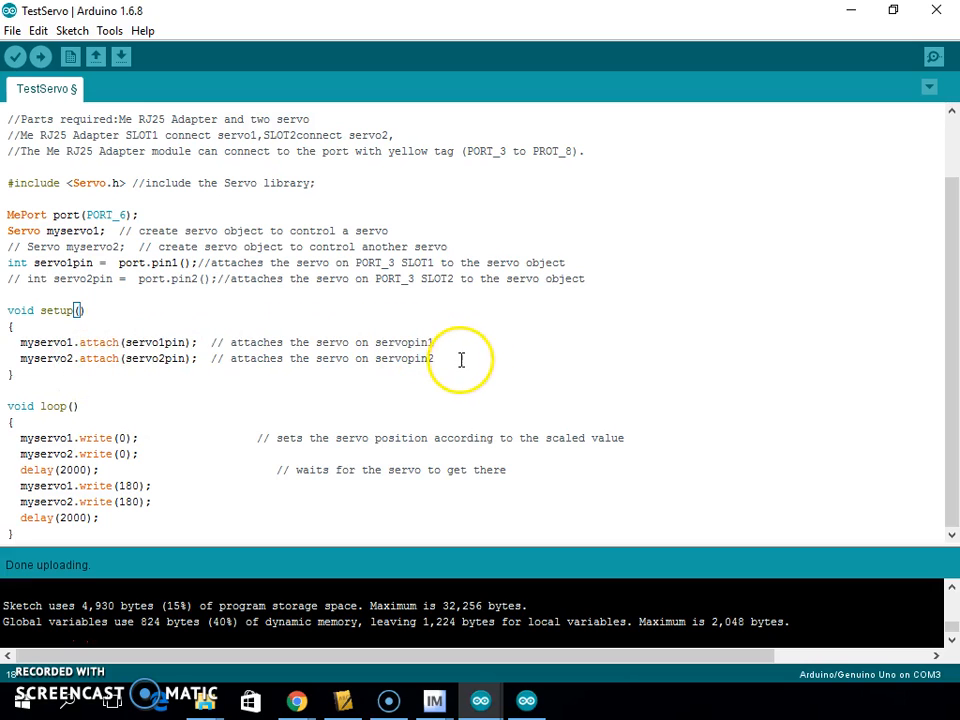
{"action": "mouse_move", "coordinate": [96, 368]}
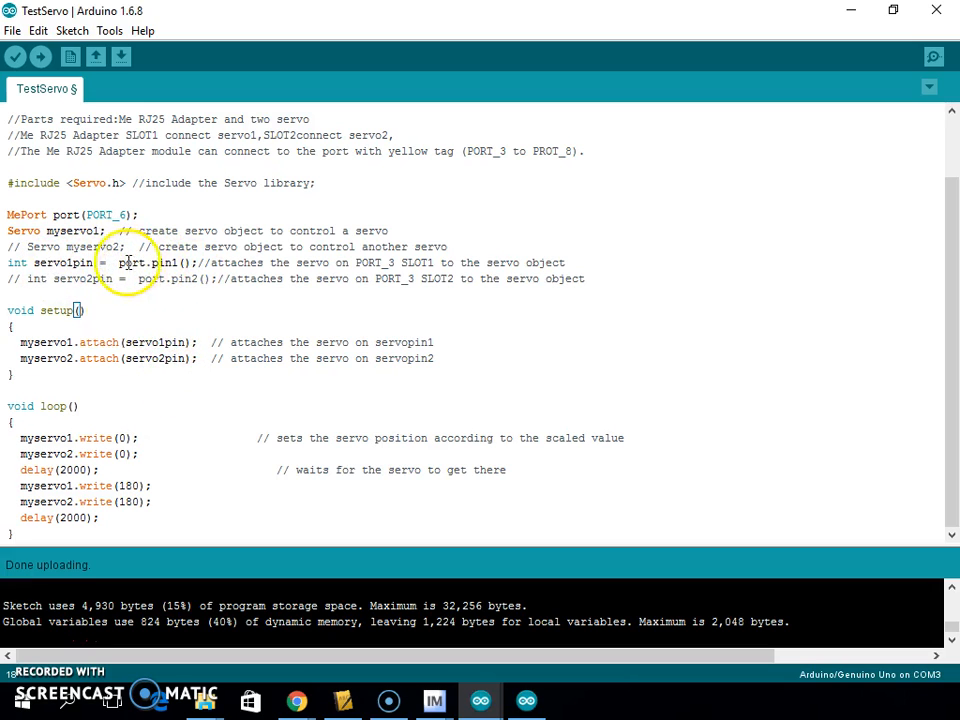
Highlight SLOT1 as the first servo's port and comment out myservo2.attach(servo2pin) in setup().
{"action": "double_click", "coordinate": [146, 262]}
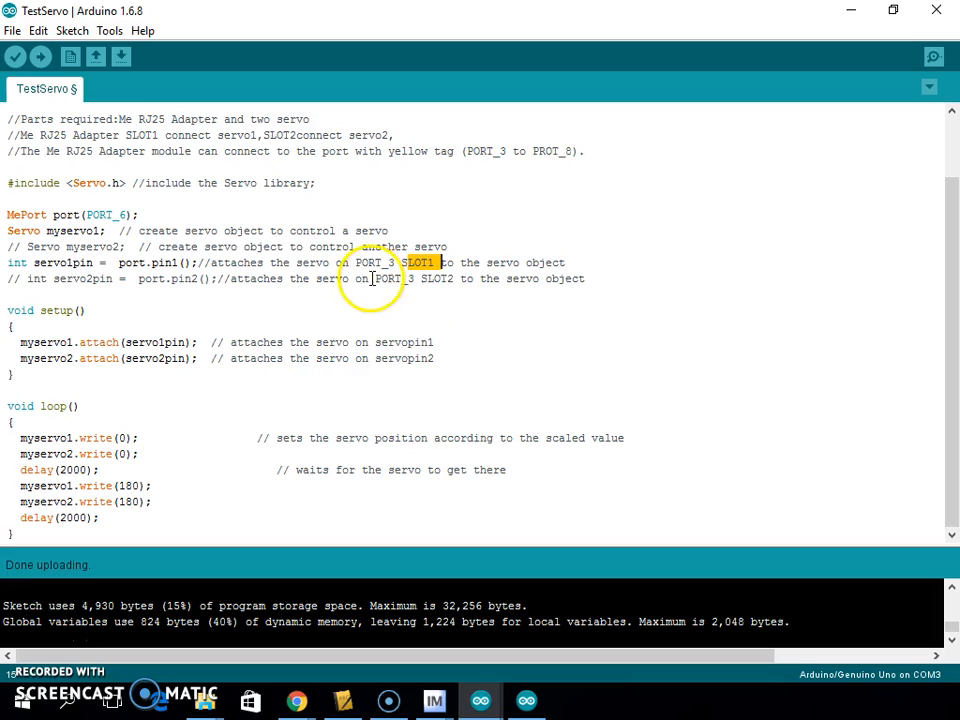
{"action": "mouse_move", "coordinate": [364, 278]}
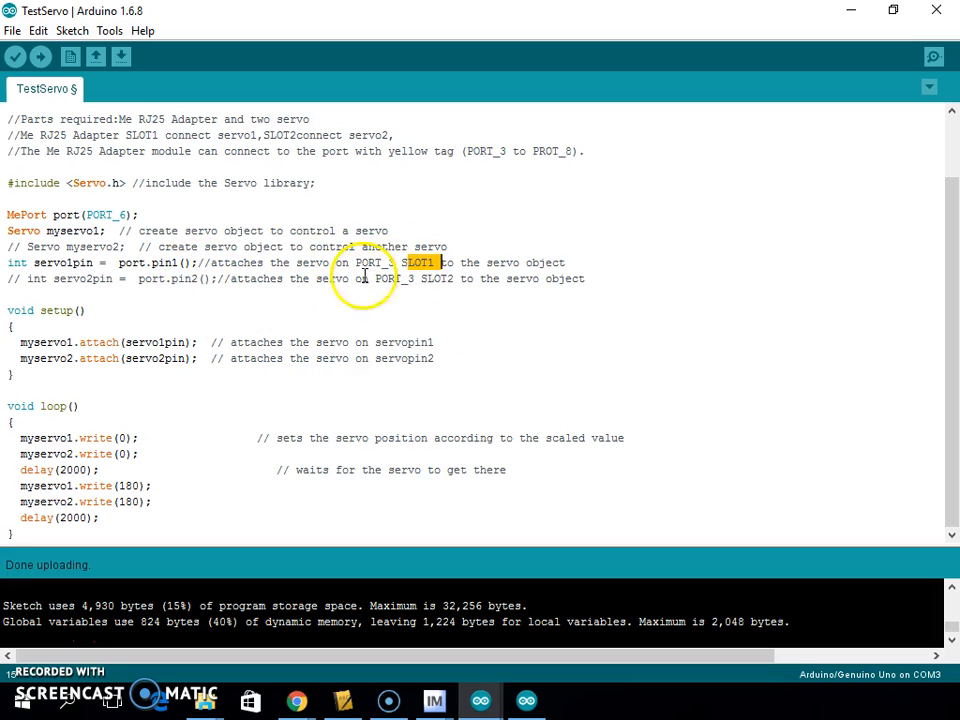
{"action": "mouse_move", "coordinate": [180, 324]}
{"action": "type", "text": "//  "}
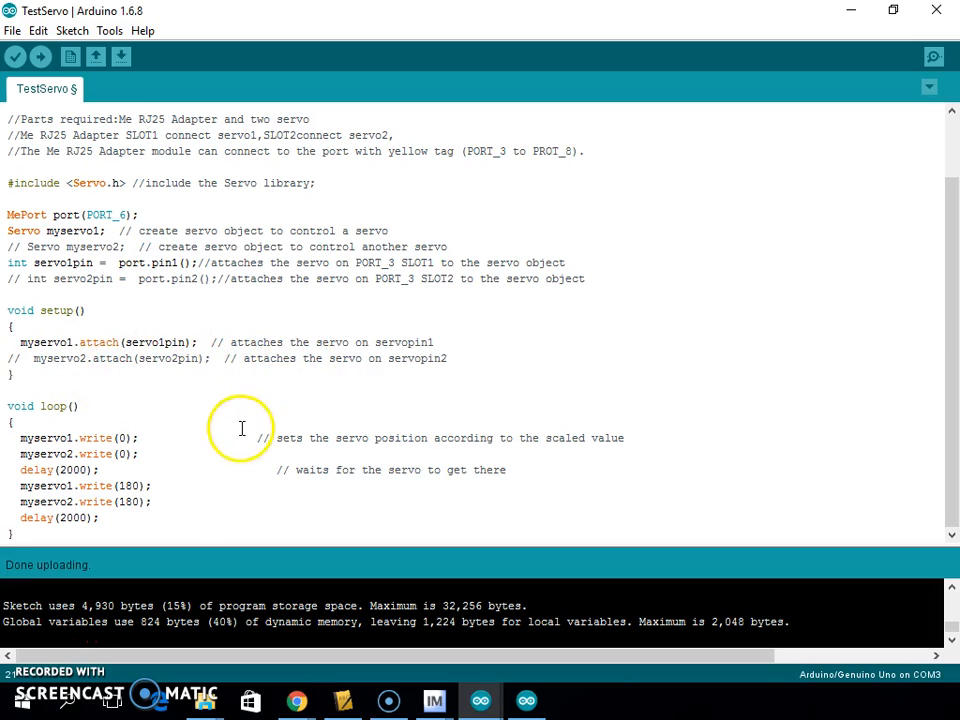
{"action": "left_click", "coordinate": [16, 374]}
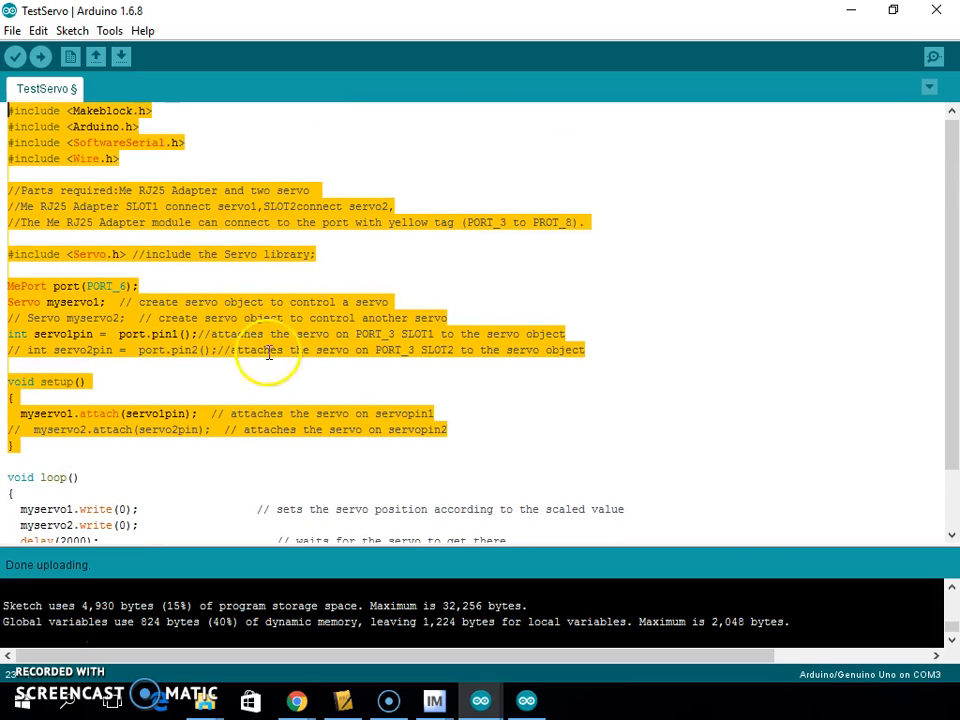
{"action": "mouse_move", "coordinate": [236, 412]}
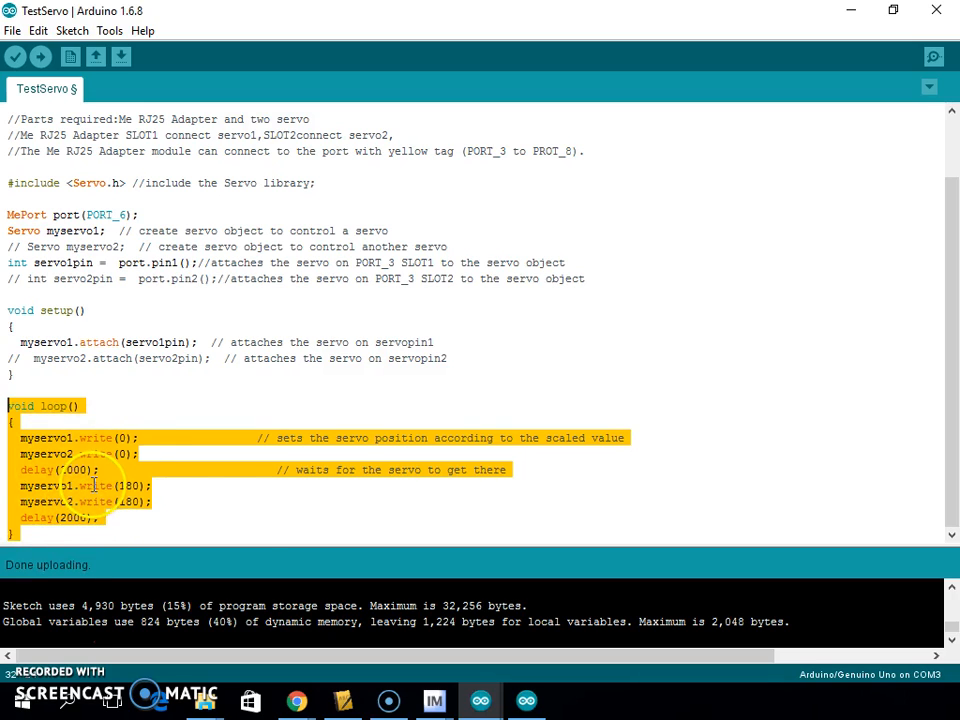
Keep myservo1.write(180), disable both myservo2.write lines, leaving delay(2000) at the loop's end.
{"action": "left_click", "coordinate": [244, 532]}
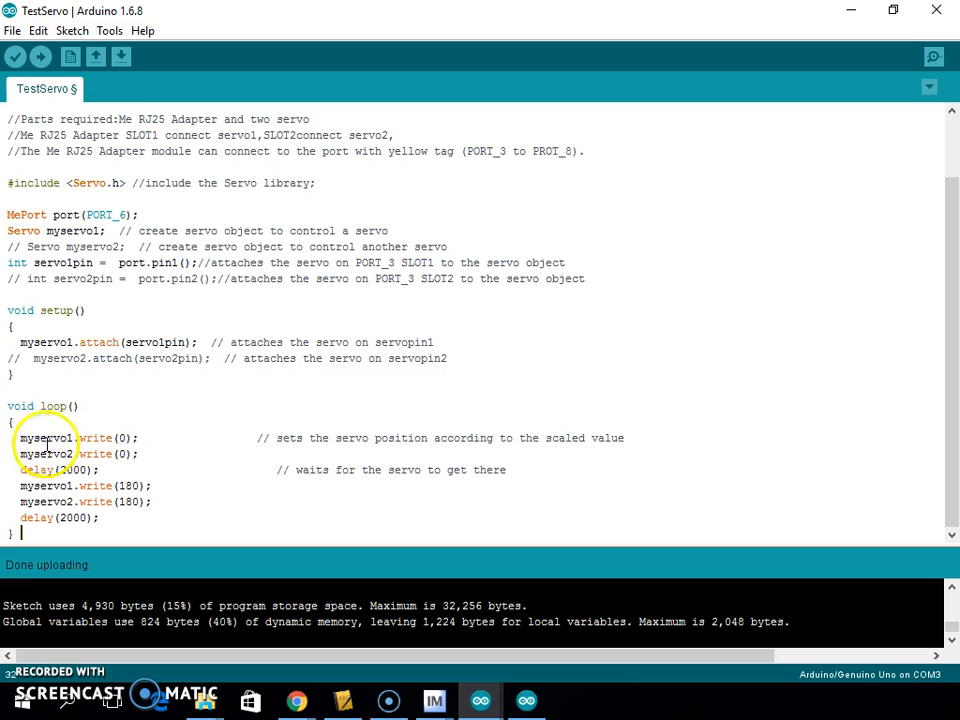
{"action": "double_click", "coordinate": [460, 438]}
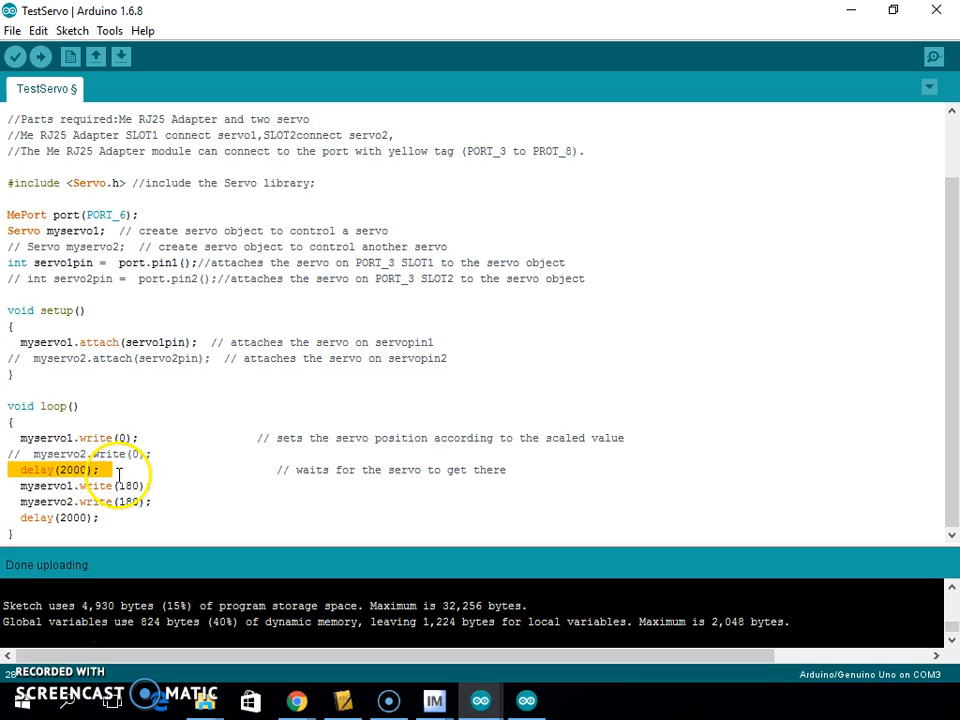
{"action": "mouse_move", "coordinate": [8, 492]}
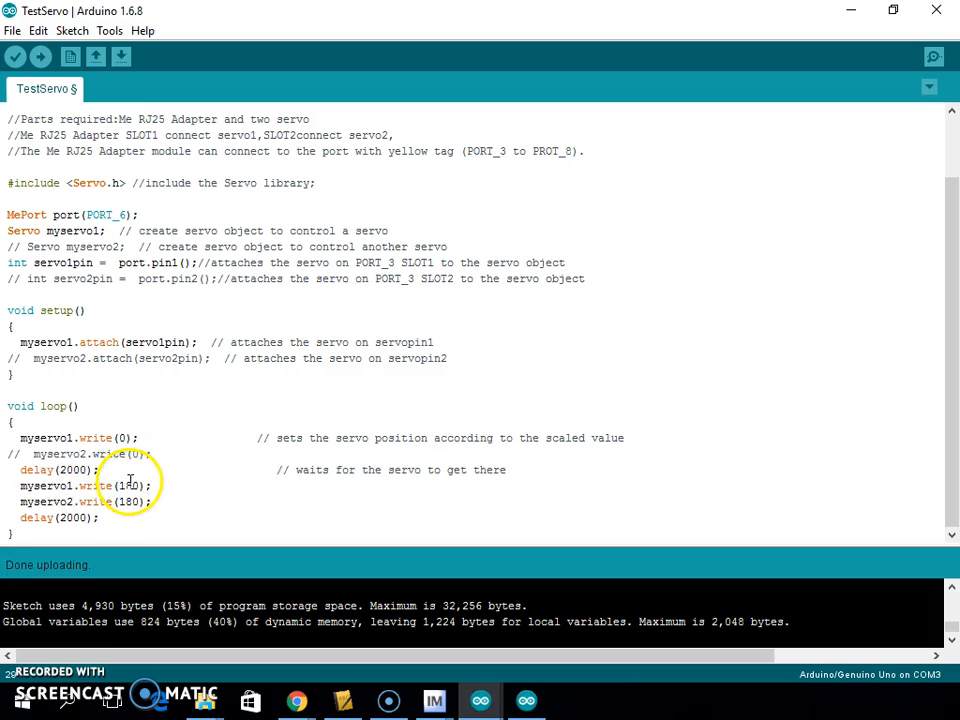
{"action": "type", "text": "180"}
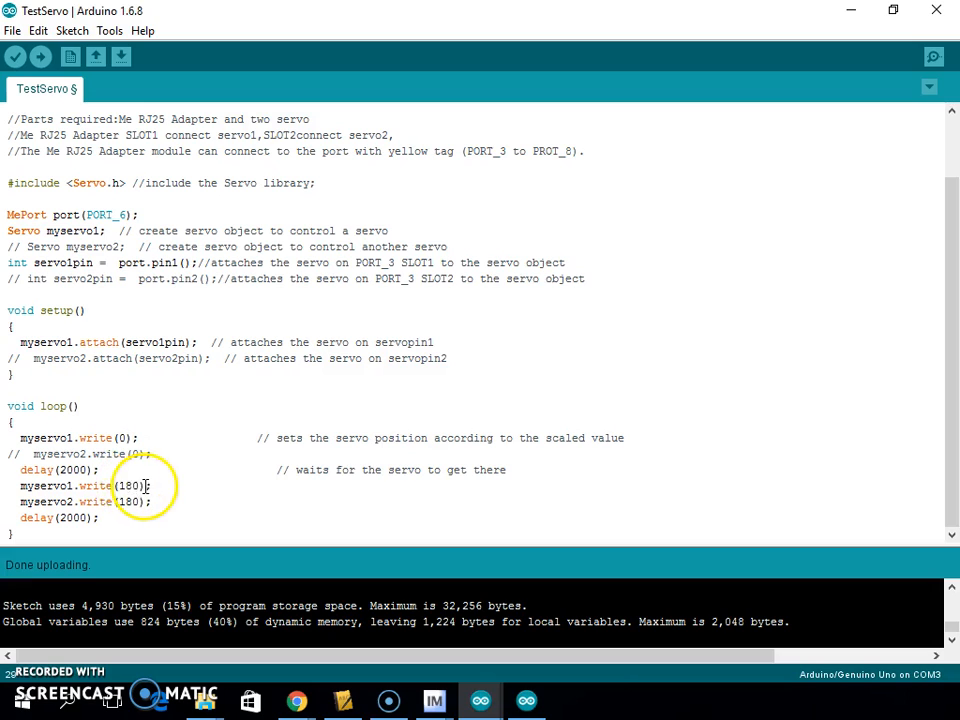
{"action": "double_click", "coordinate": [128, 486]}
{"action": "type", "text": "//  "}
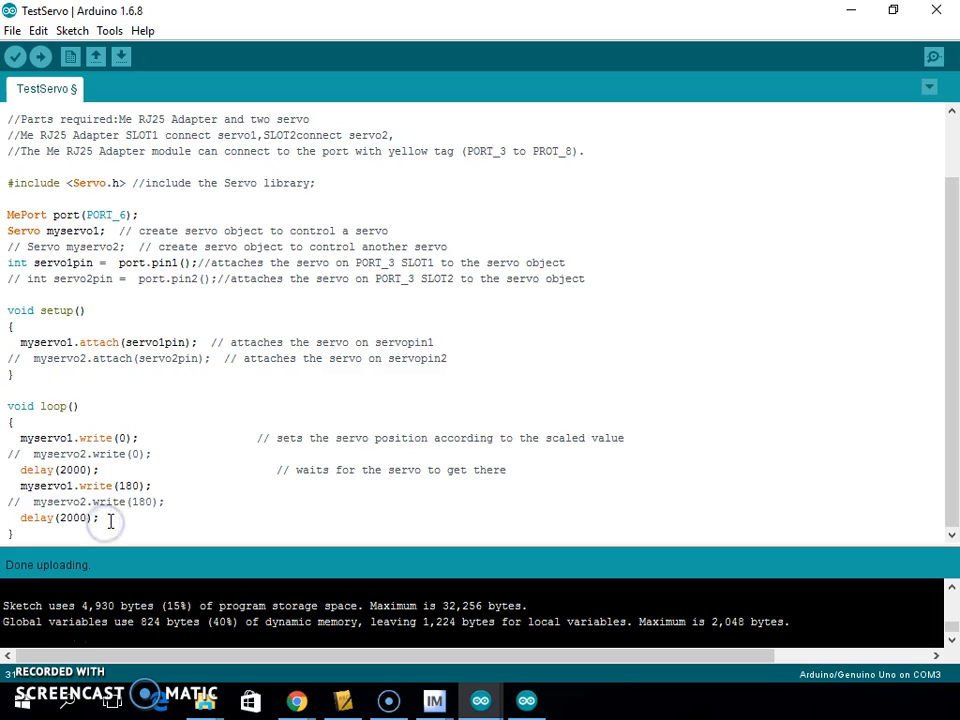
{"action": "double_click", "coordinate": [36, 516]}
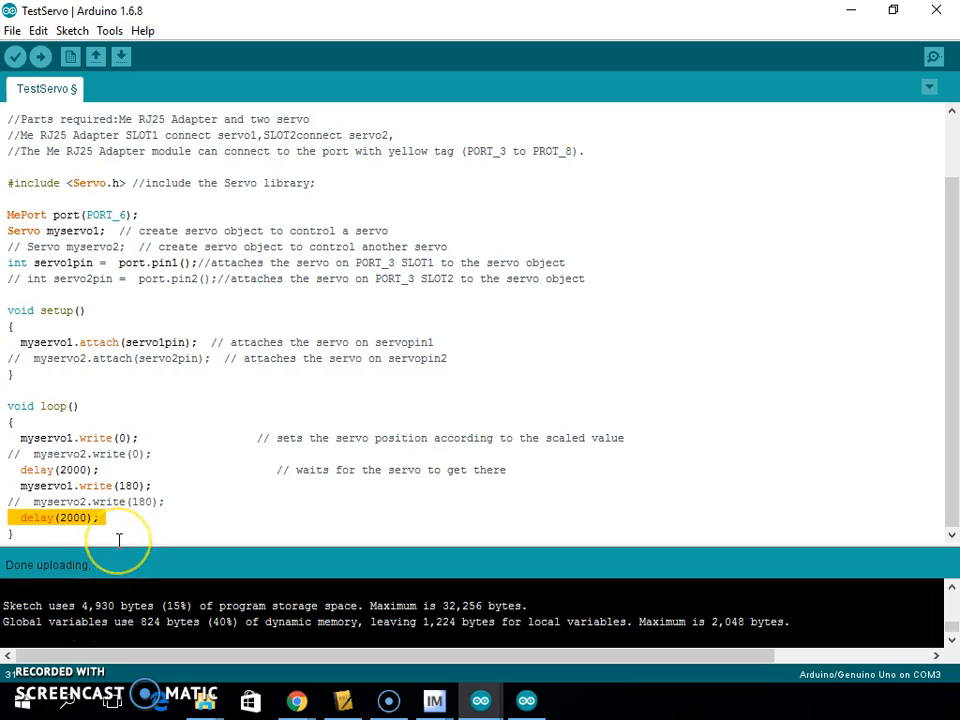
{"action": "mouse_move", "coordinate": [84, 412]}
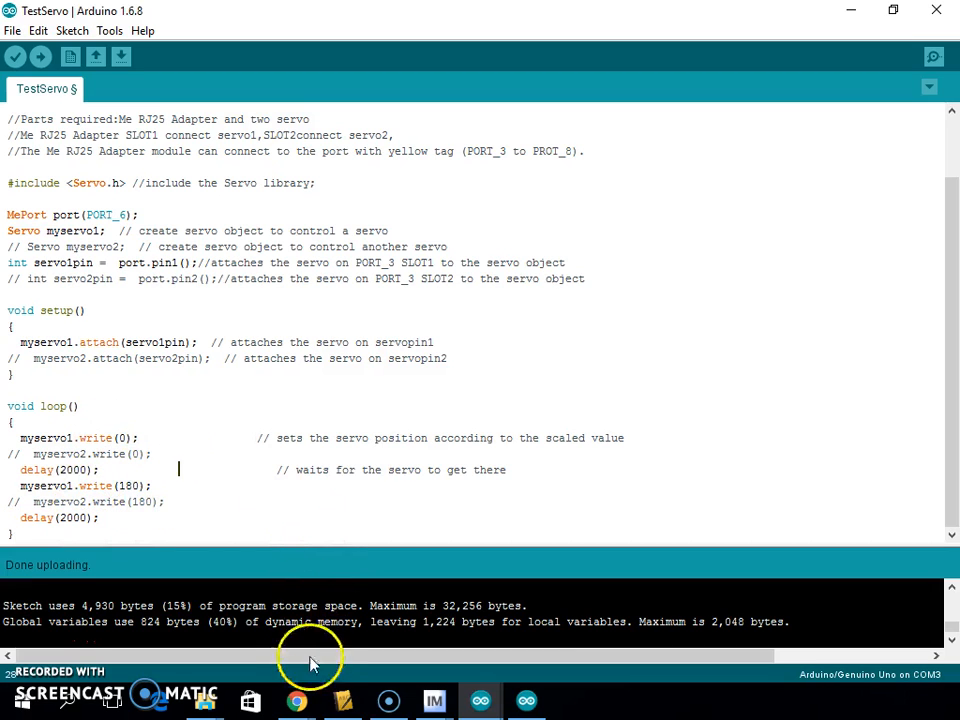
{"action": "mouse_move", "coordinate": [212, 544]}
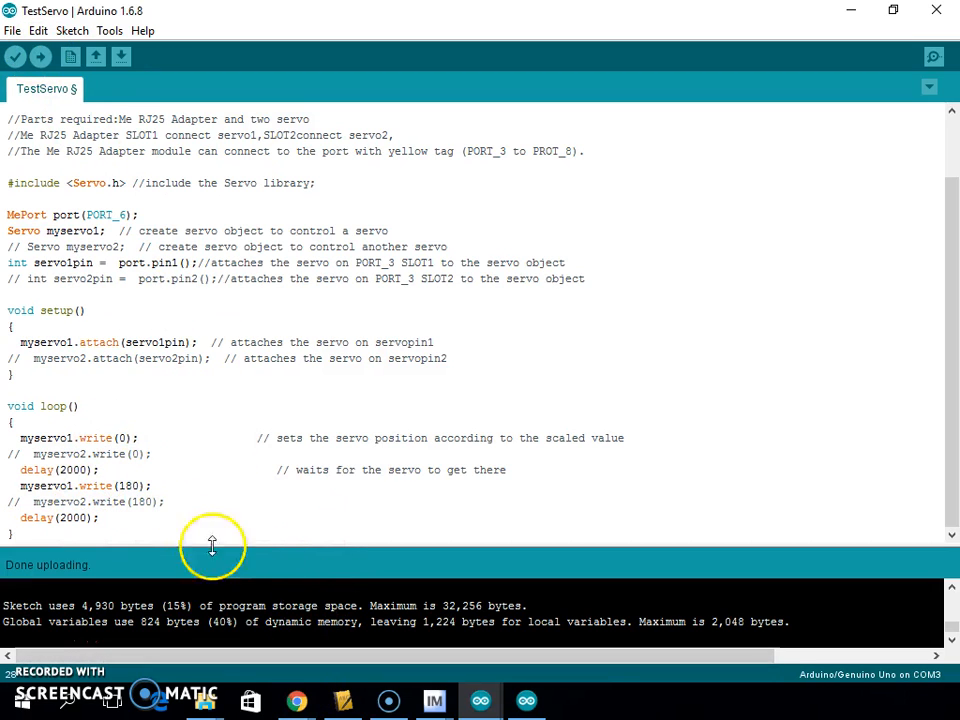
{"action": "mouse_move", "coordinate": [434, 700]}
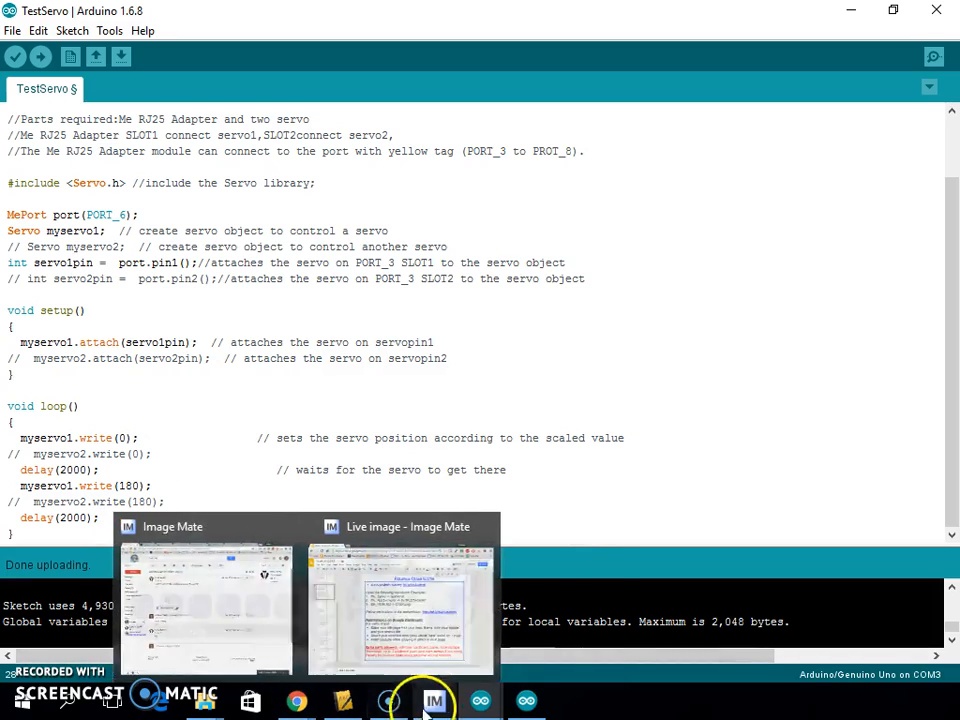
Confirm COM3 as the port under Tools and verify that the single-servo sketch compiles.
{"action": "left_click", "coordinate": [398, 600]}
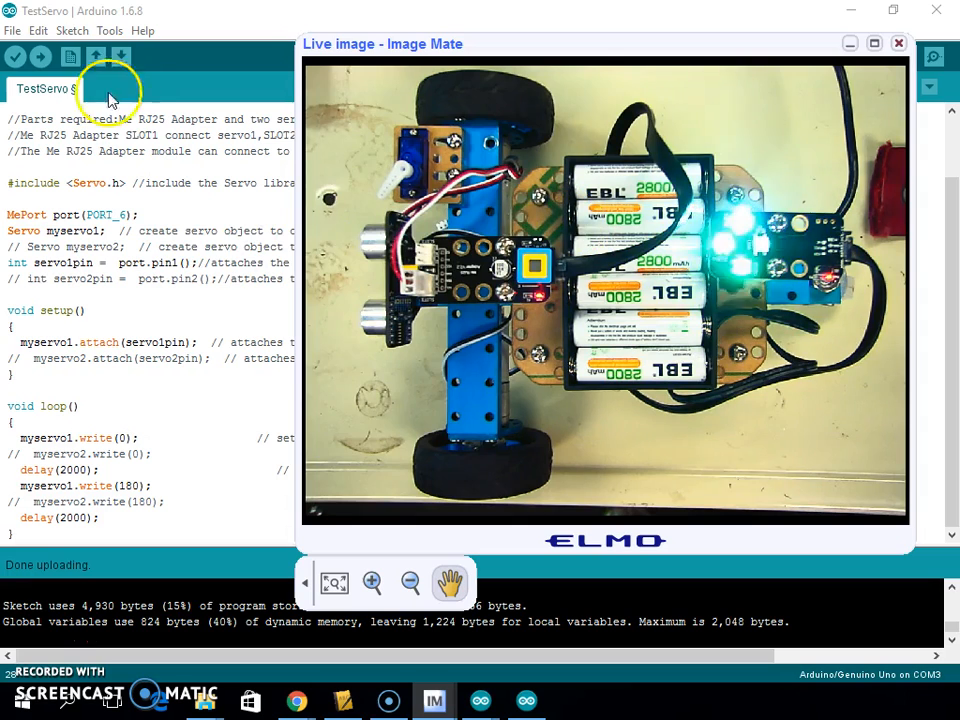
{"action": "left_click", "coordinate": [108, 30]}
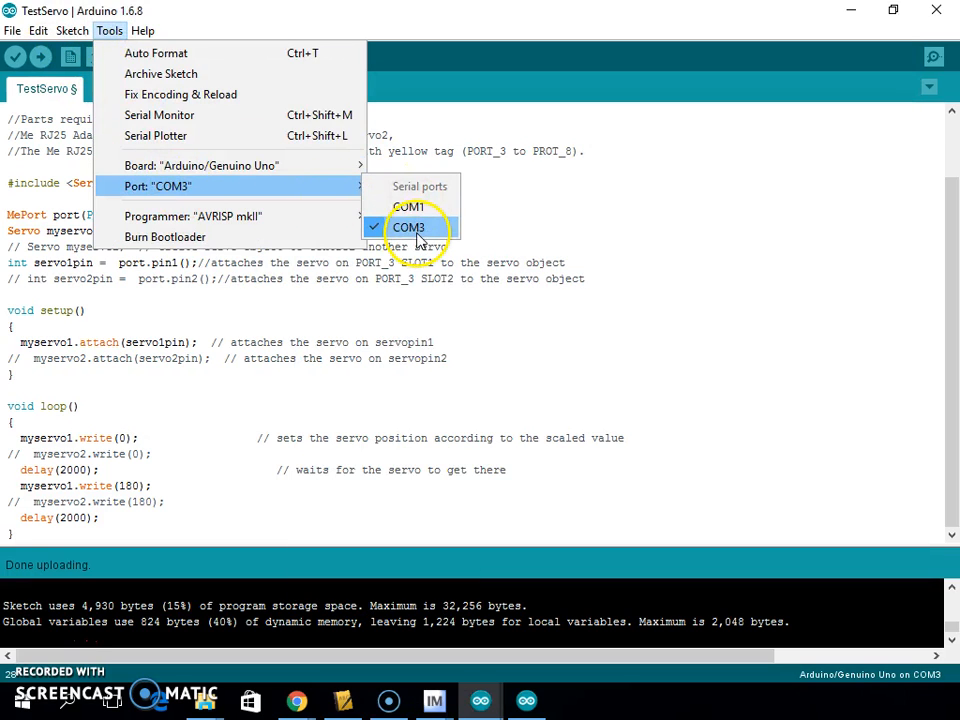
{"action": "left_click", "coordinate": [72, 30]}
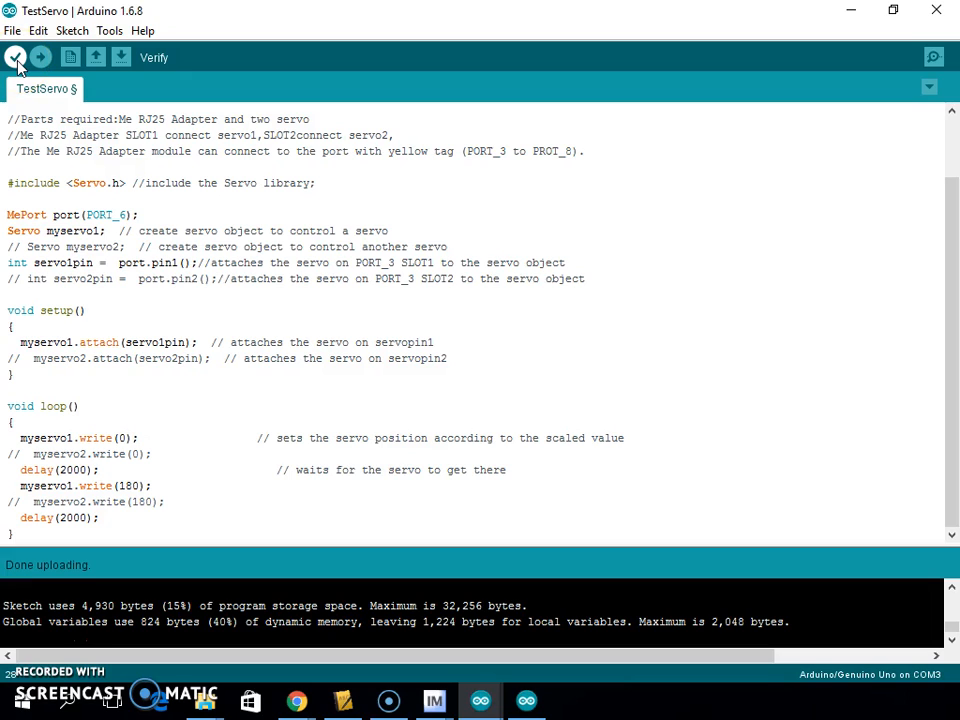
{"action": "left_click", "coordinate": [16, 56]}
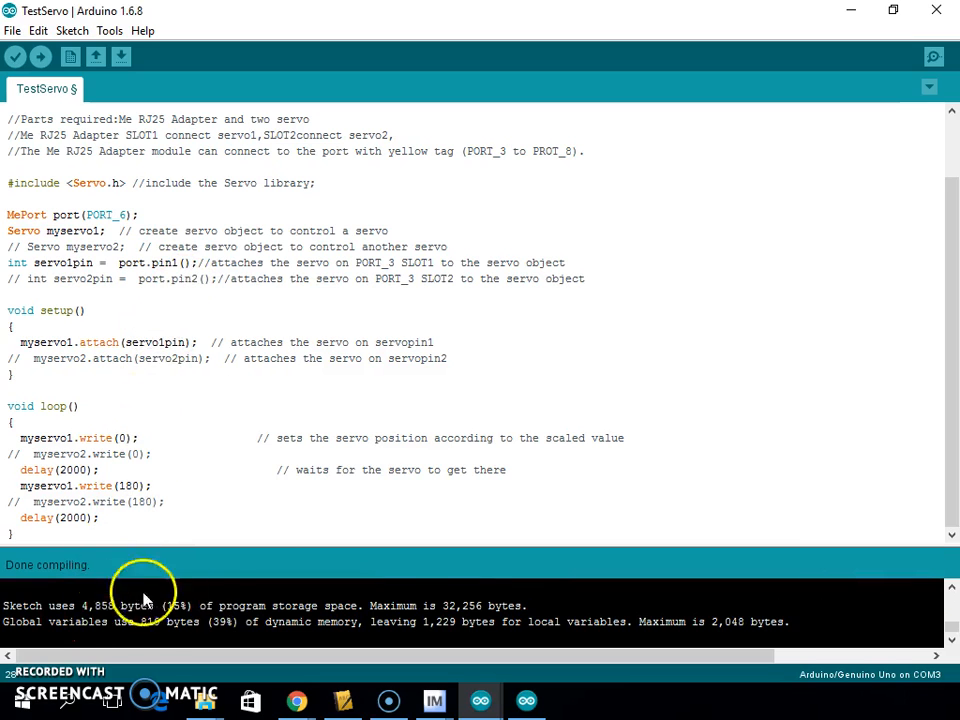
{"action": "mouse_move", "coordinate": [52, 40]}
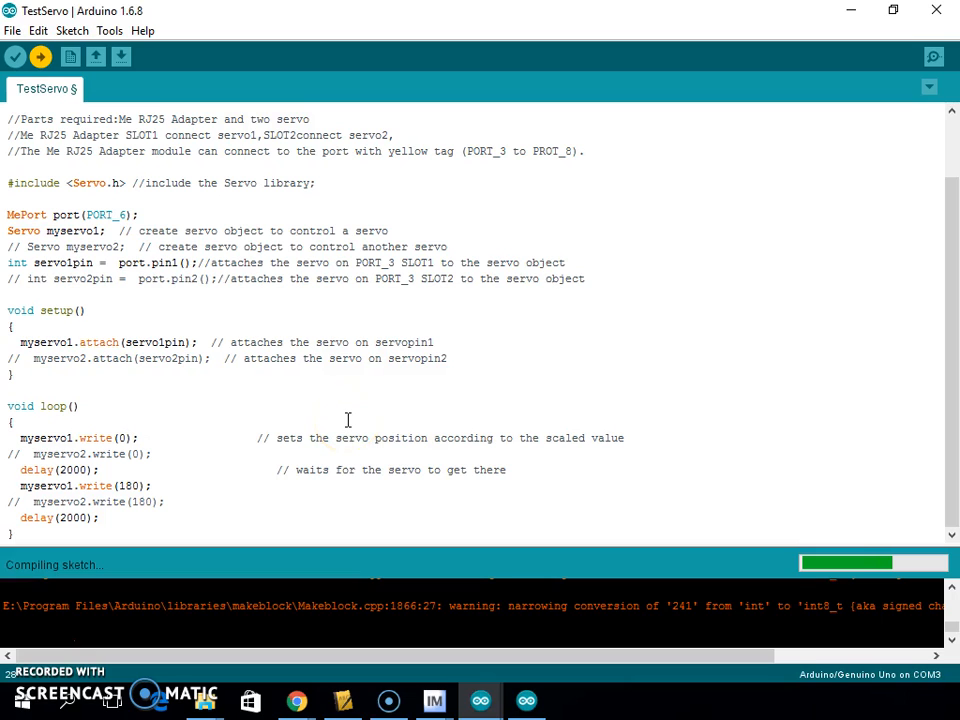
{"action": "mouse_move", "coordinate": [528, 616]}
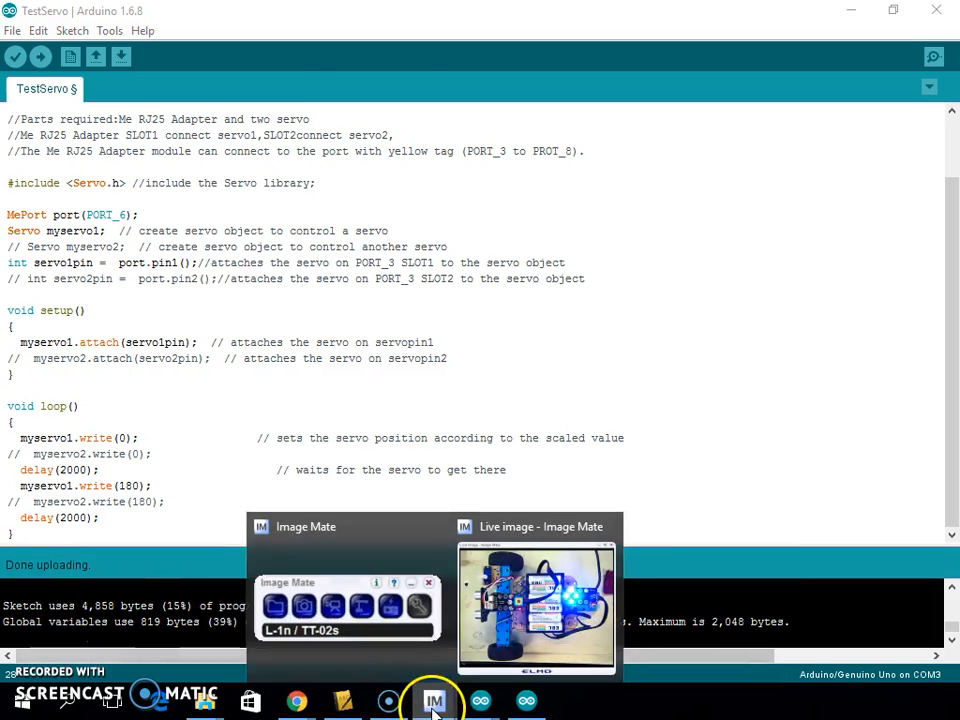
{"action": "left_click", "coordinate": [536, 608]}
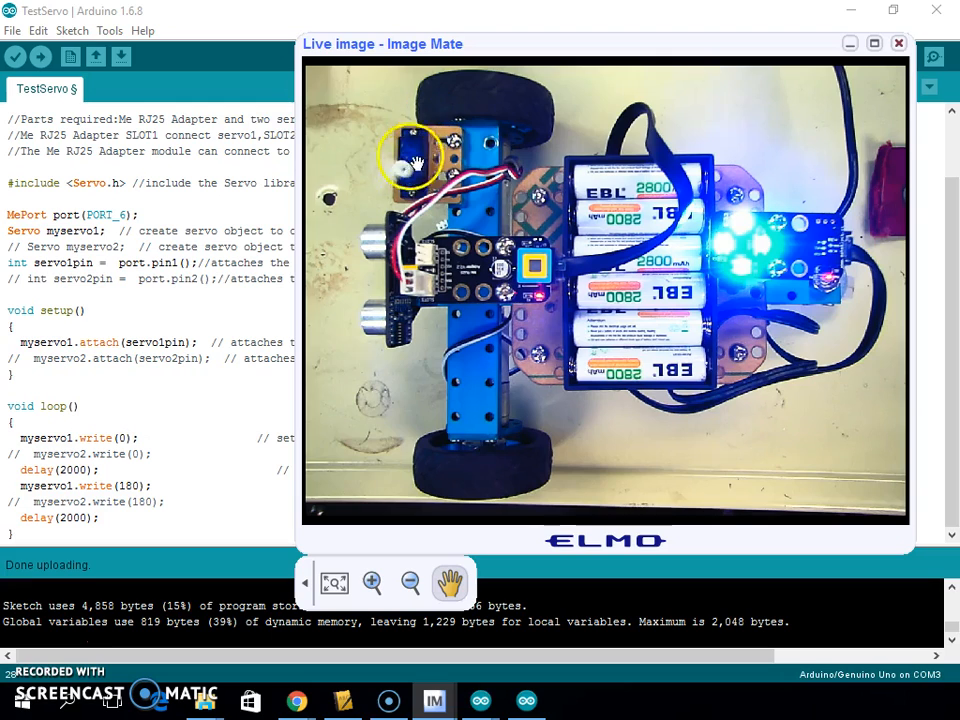
{"action": "mouse_move", "coordinate": [380, 244]}
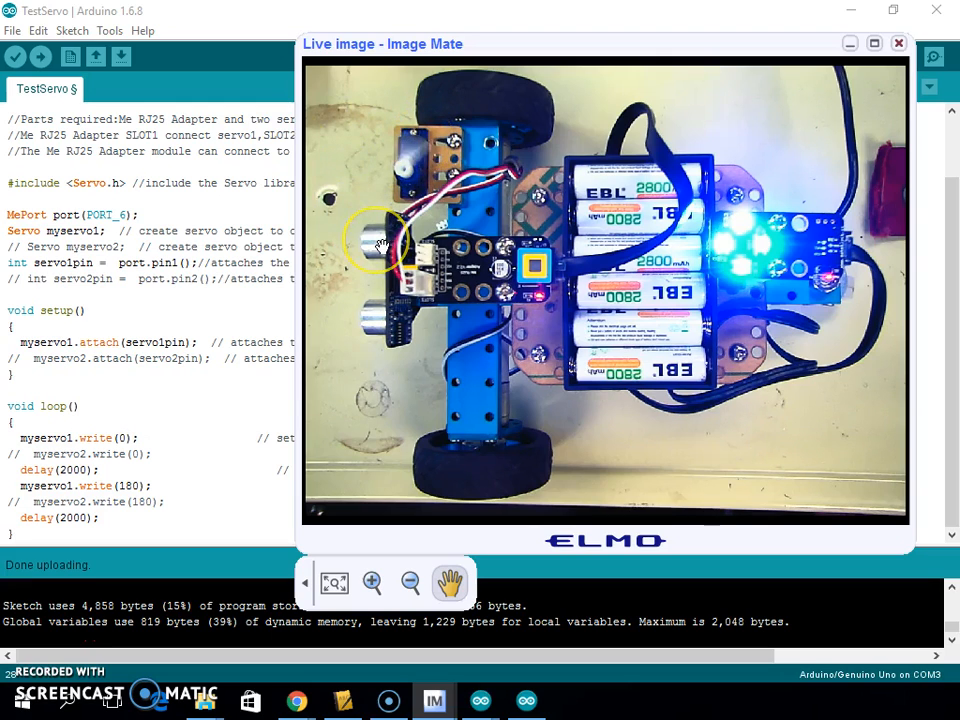
{"action": "mouse_move", "coordinate": [436, 136]}
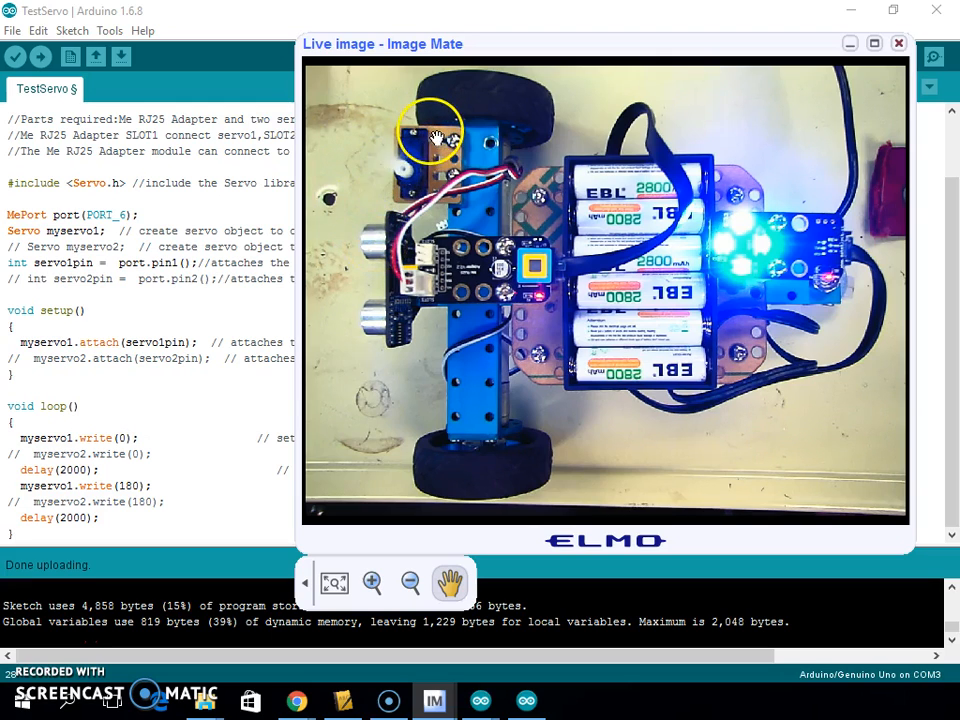
{"action": "mouse_move", "coordinate": [364, 244]}
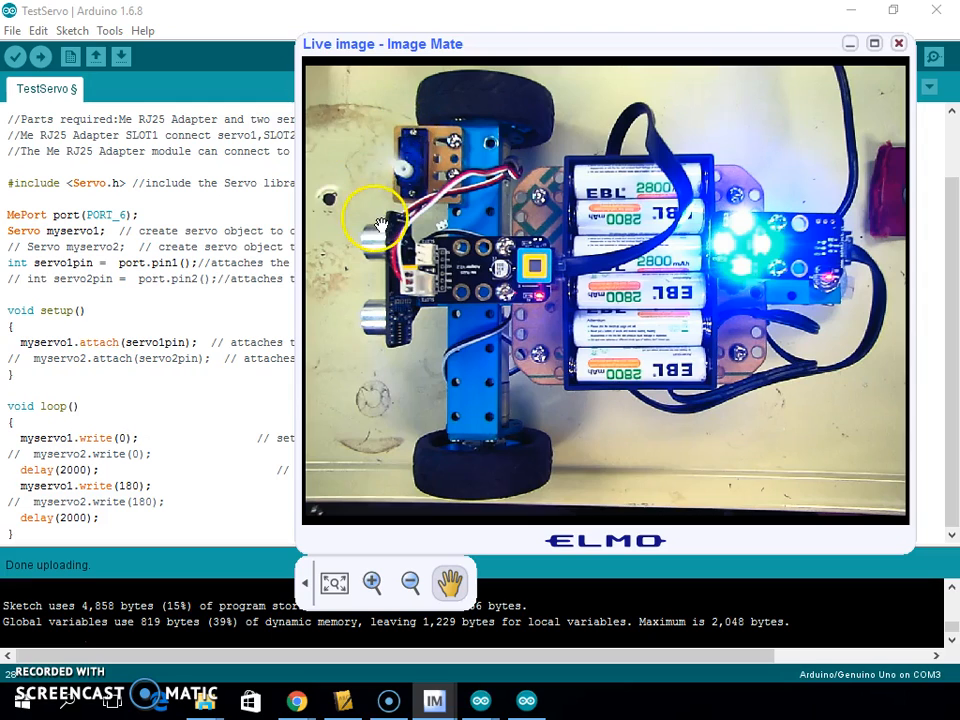
{"action": "mouse_move", "coordinate": [430, 140]}
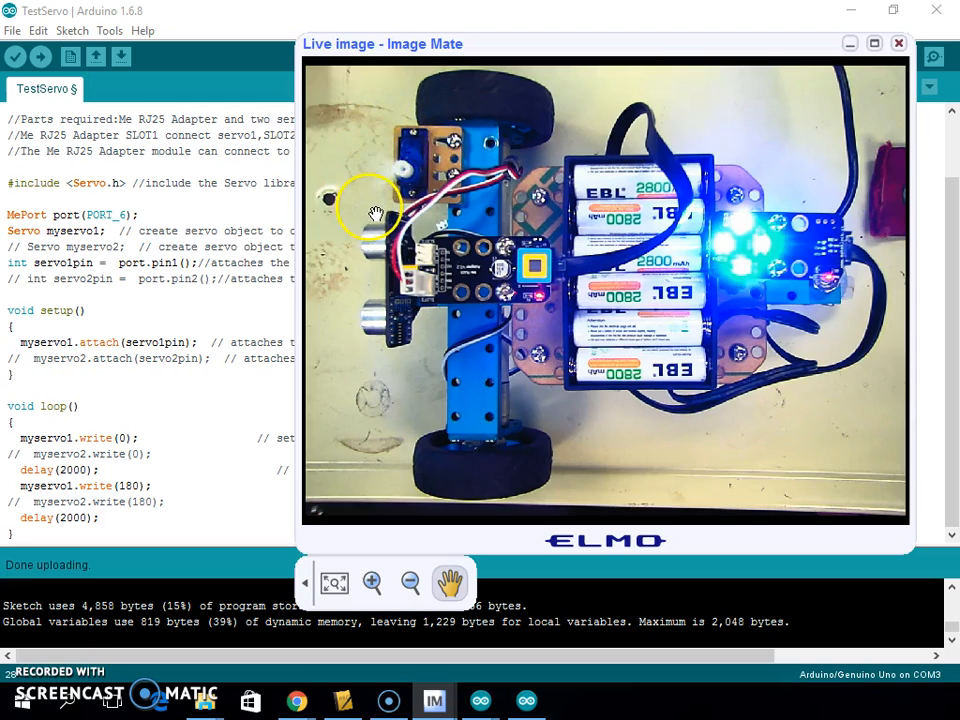
{"action": "mouse_move", "coordinate": [392, 130]}
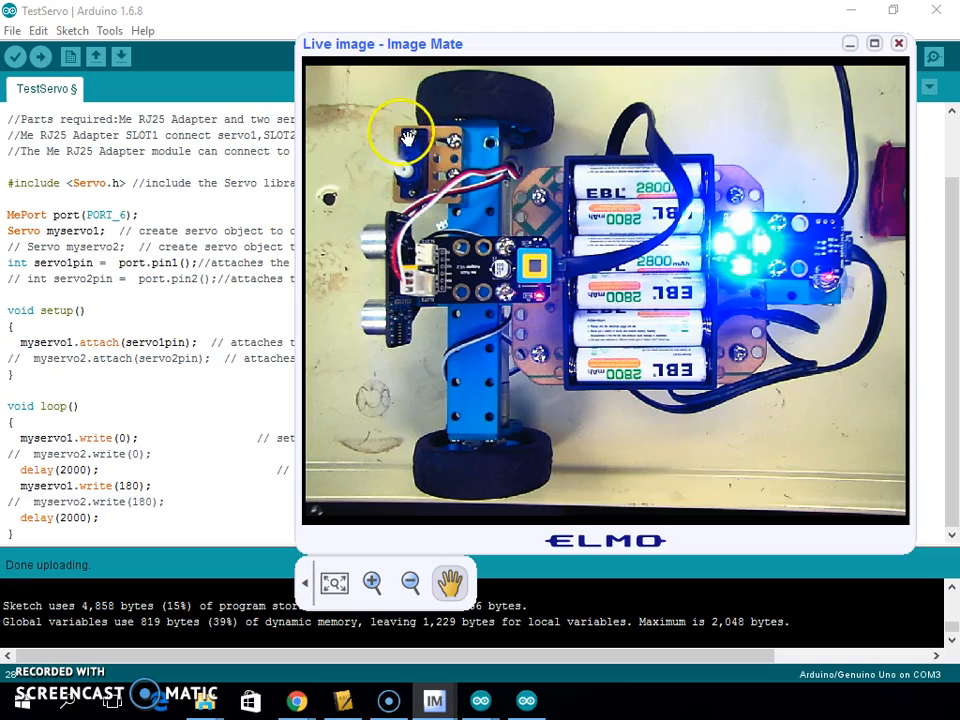
{"action": "mouse_move", "coordinate": [390, 148]}
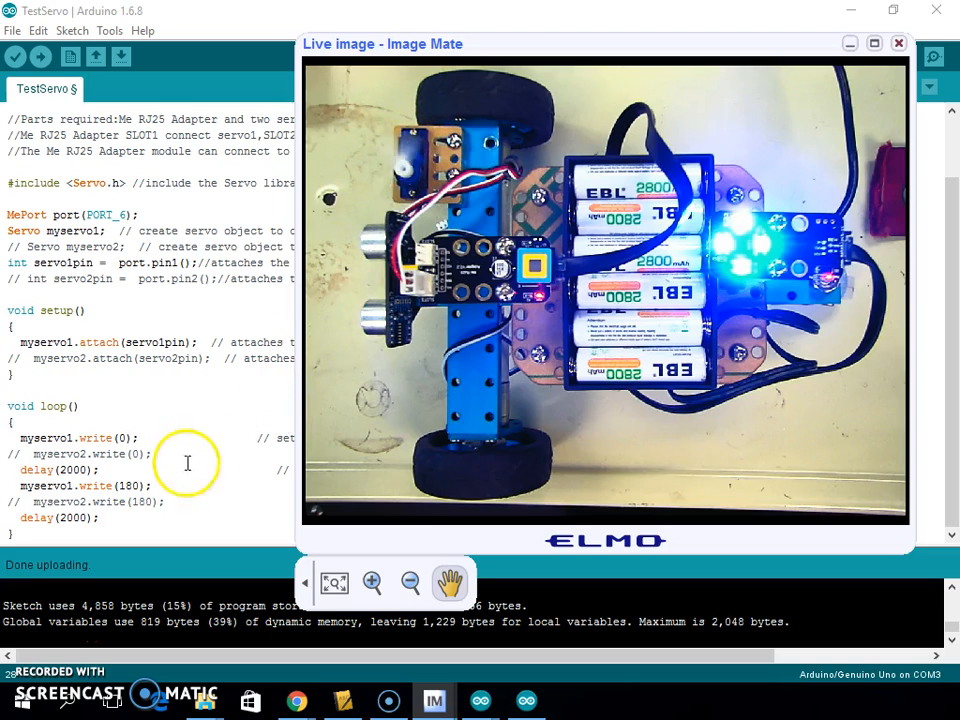
{"action": "left_click", "coordinate": [896, 42]}
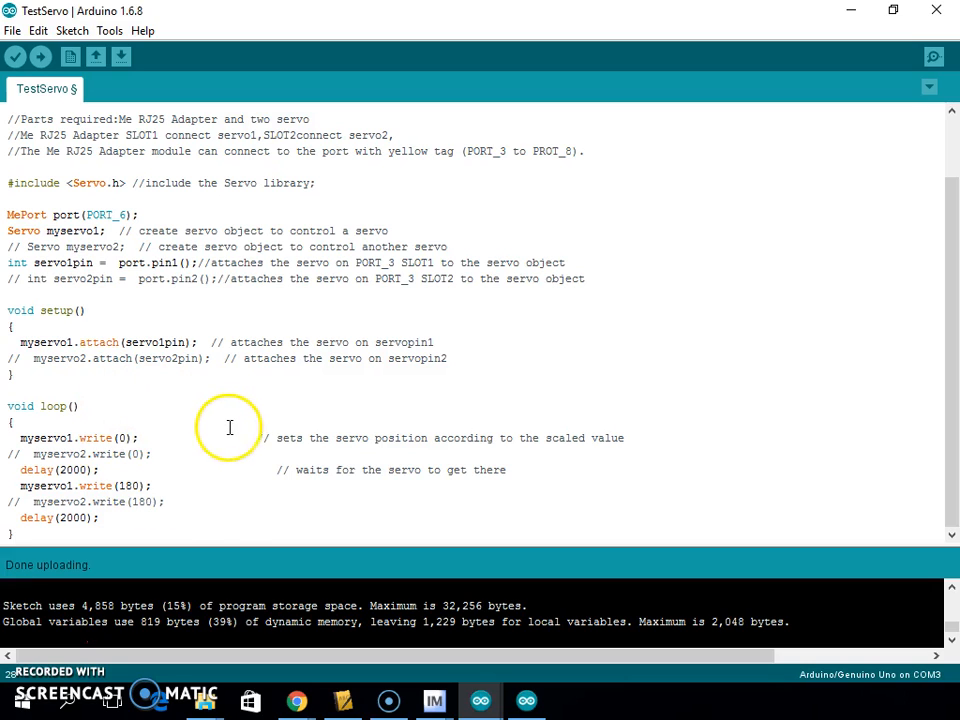
{"action": "mouse_move", "coordinate": [232, 436]}
{"action": "type", "text": "9"}
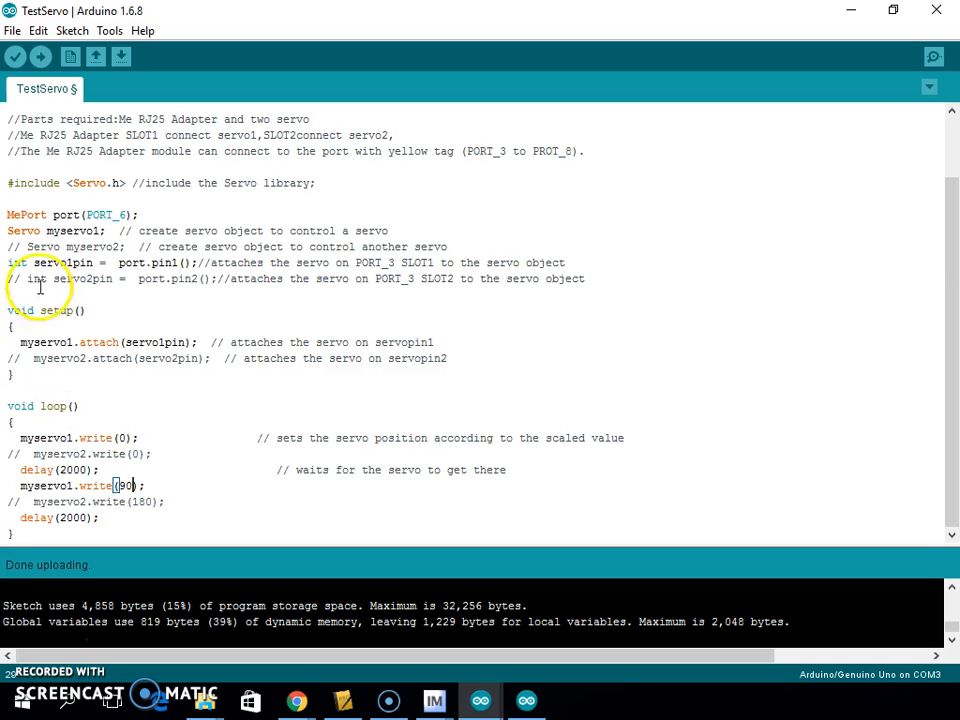
Upload the sketch with the servo's second position at 90 degrees and restore the live camera view.
{"action": "left_click", "coordinate": [40, 56]}
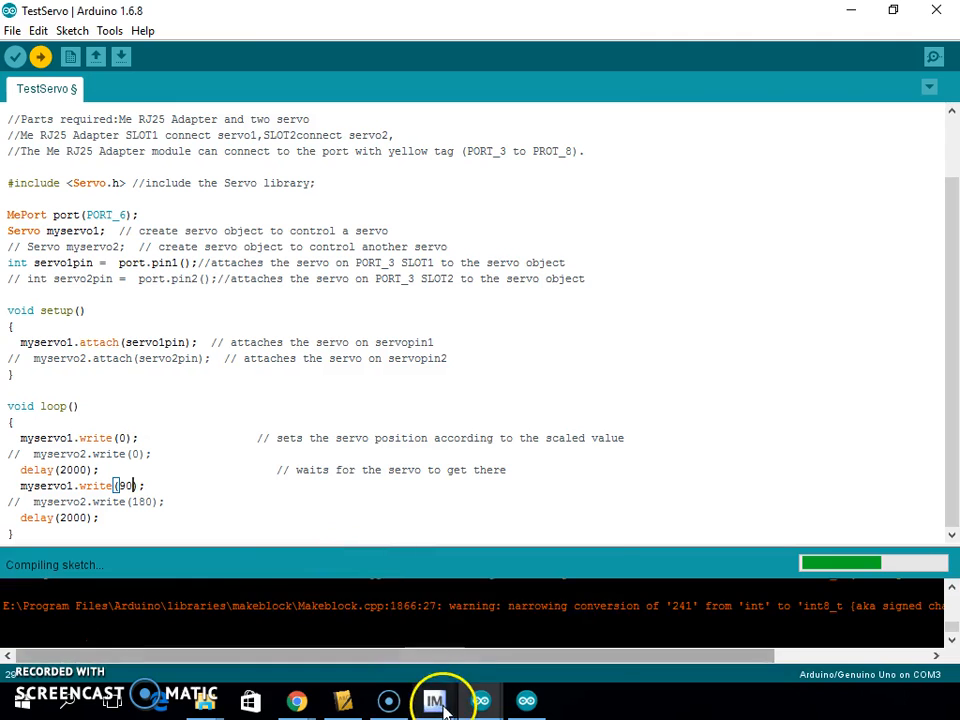
{"action": "left_click", "coordinate": [434, 700]}
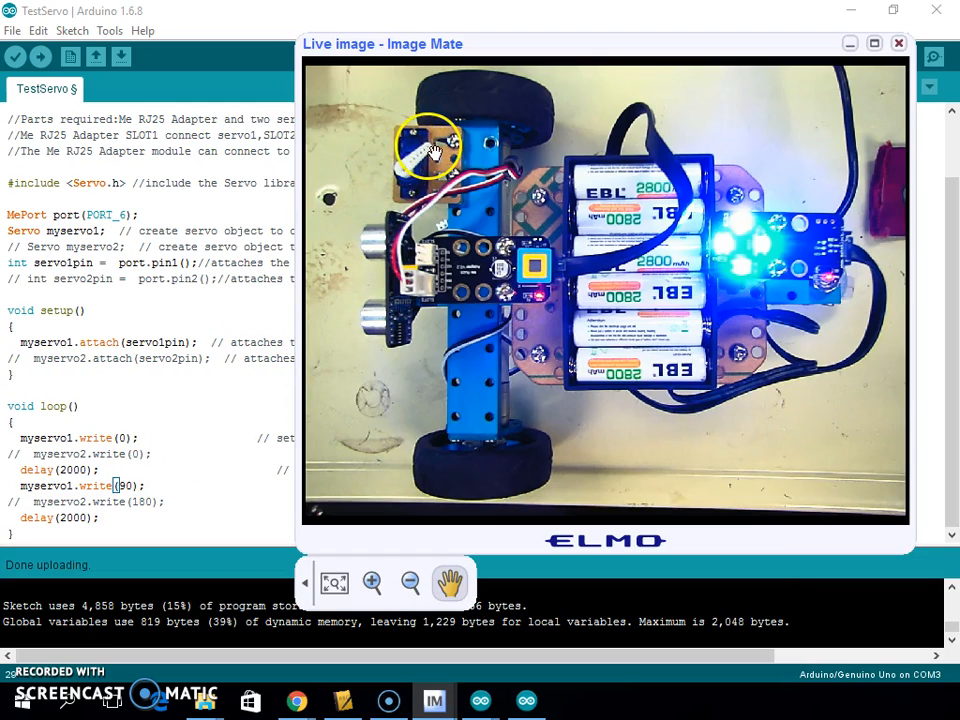
{"action": "mouse_move", "coordinate": [376, 170]}
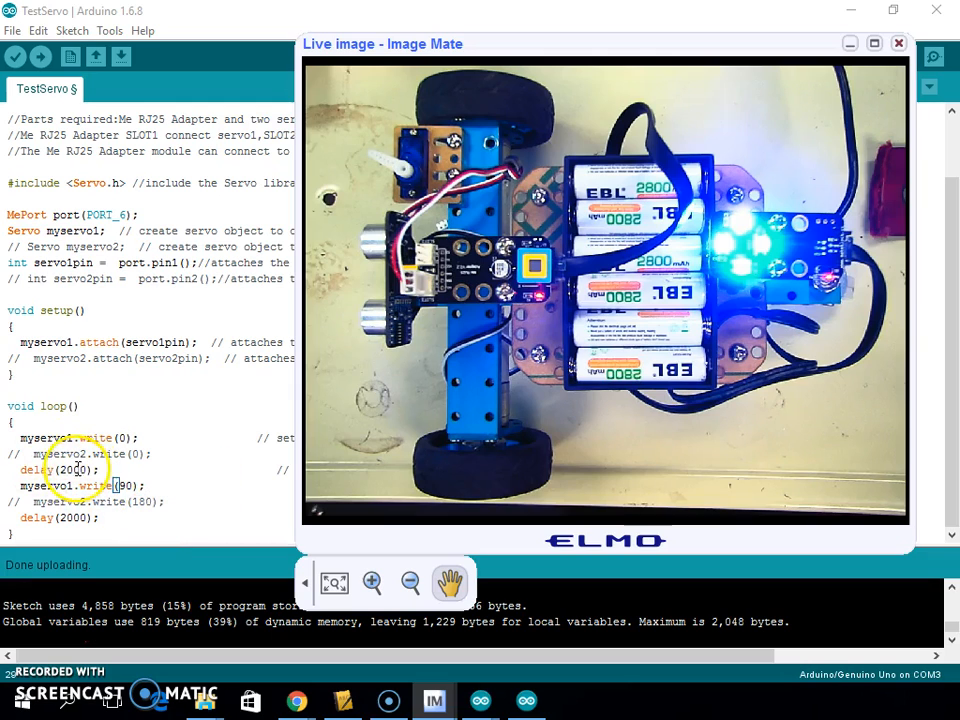
Change both delay(2000) calls in loop() to 500 milliseconds.
{"action": "left_click", "coordinate": [896, 44]}
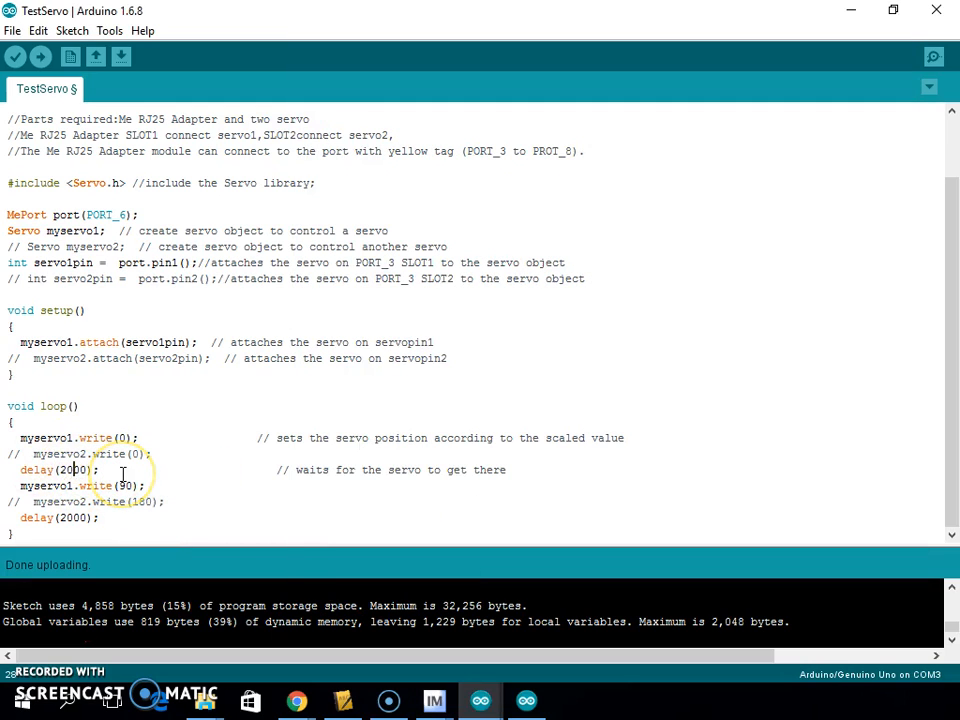
{"action": "type", "text": "500"}
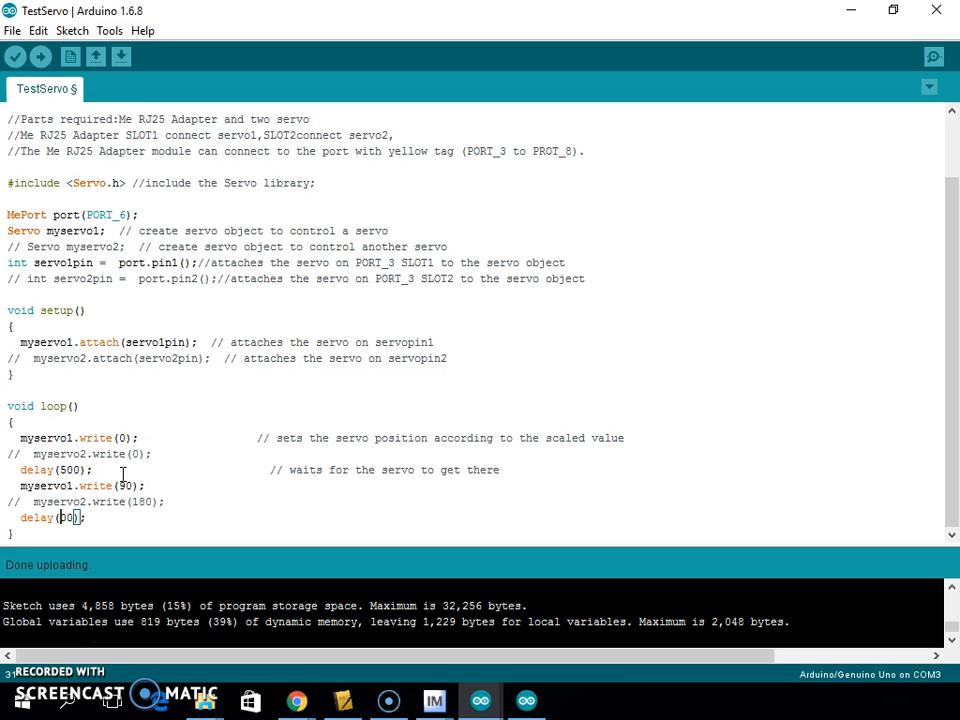
{"action": "left_click", "coordinate": [40, 56]}
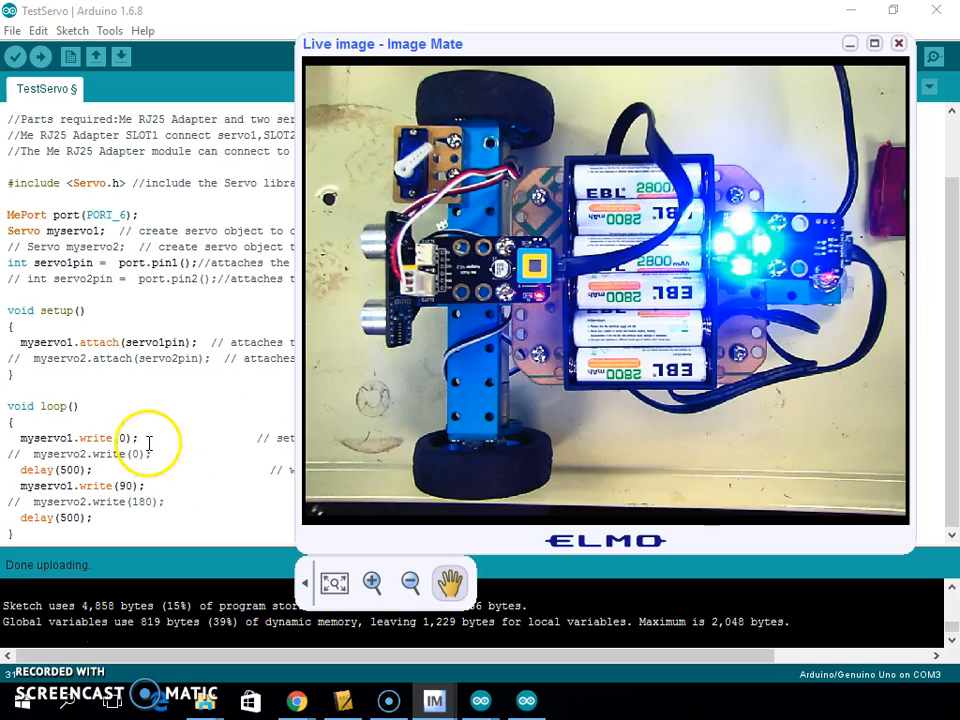
Set the loop to write 90 then 180 degrees and upload the sweep sketch to the robot.
{"action": "left_click", "coordinate": [896, 44]}
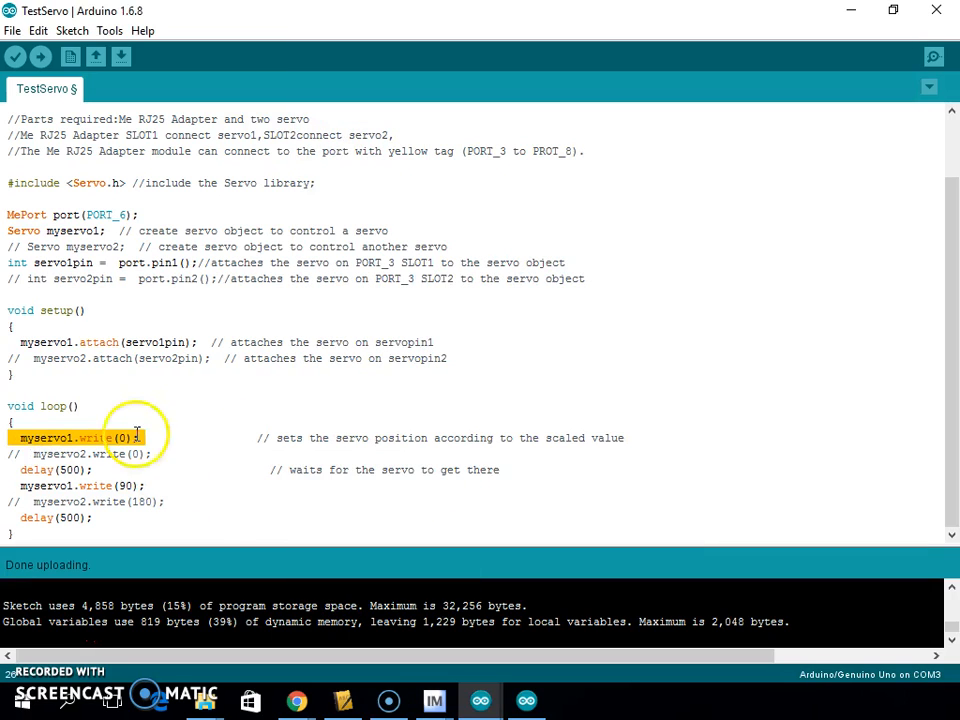
{"action": "mouse_move", "coordinate": [194, 430]}
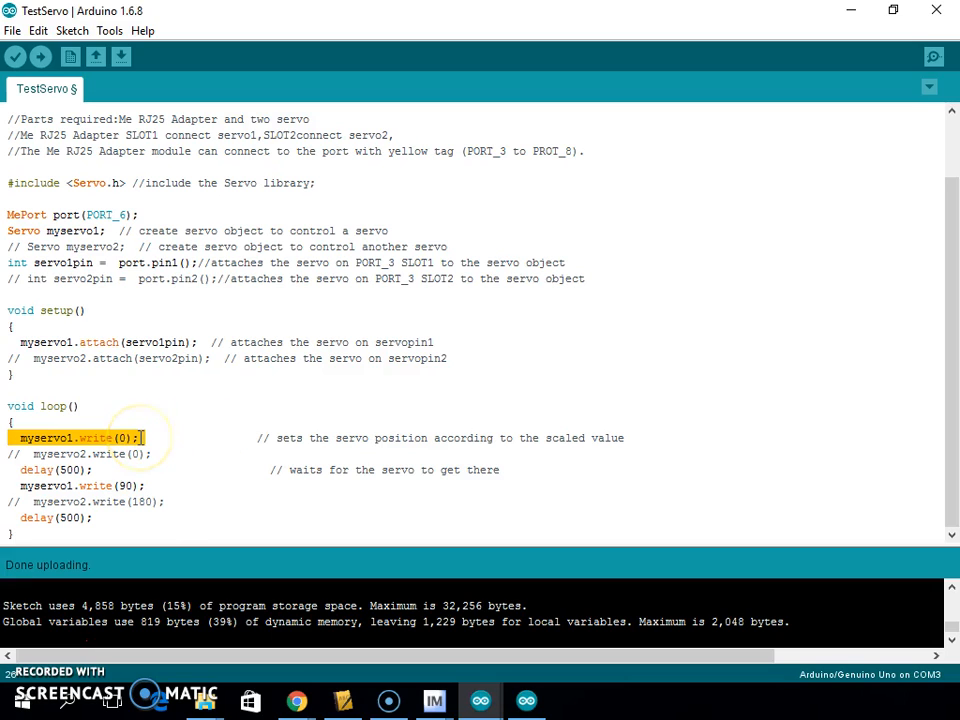
{"action": "left_click", "coordinate": [122, 436]}
{"action": "type", "text": "9"}
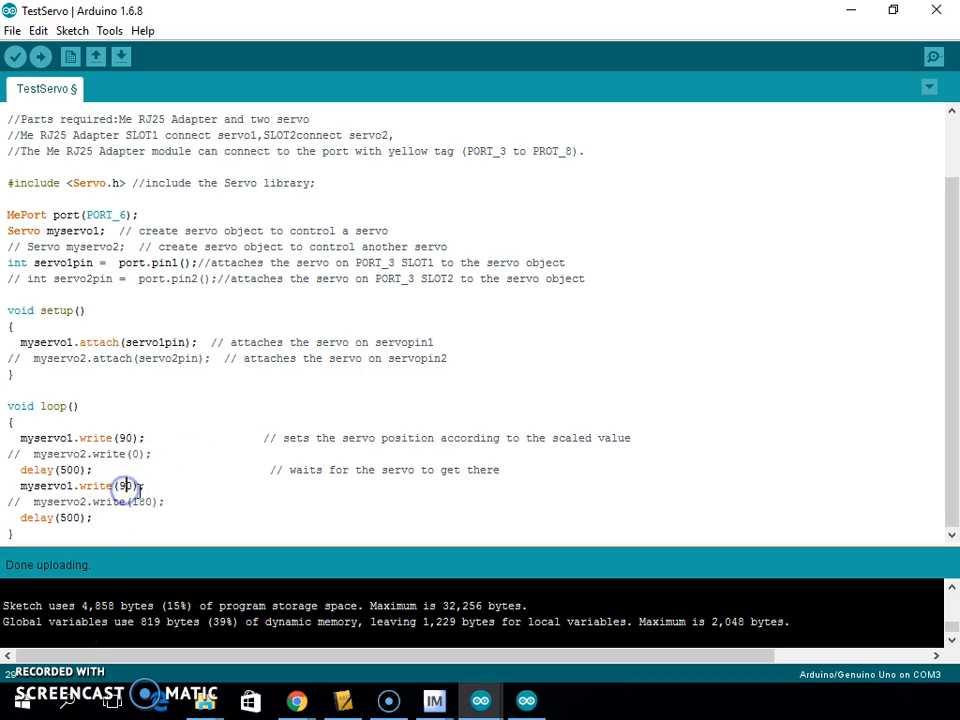
{"action": "type", "text": "180"}
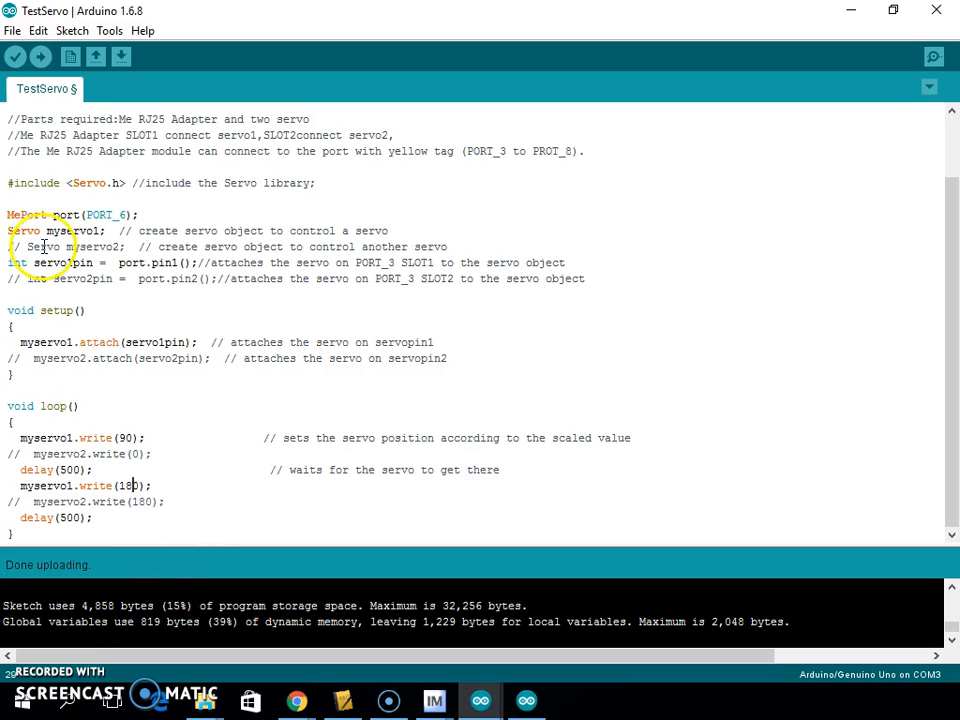
{"action": "left_click", "coordinate": [14, 56]}
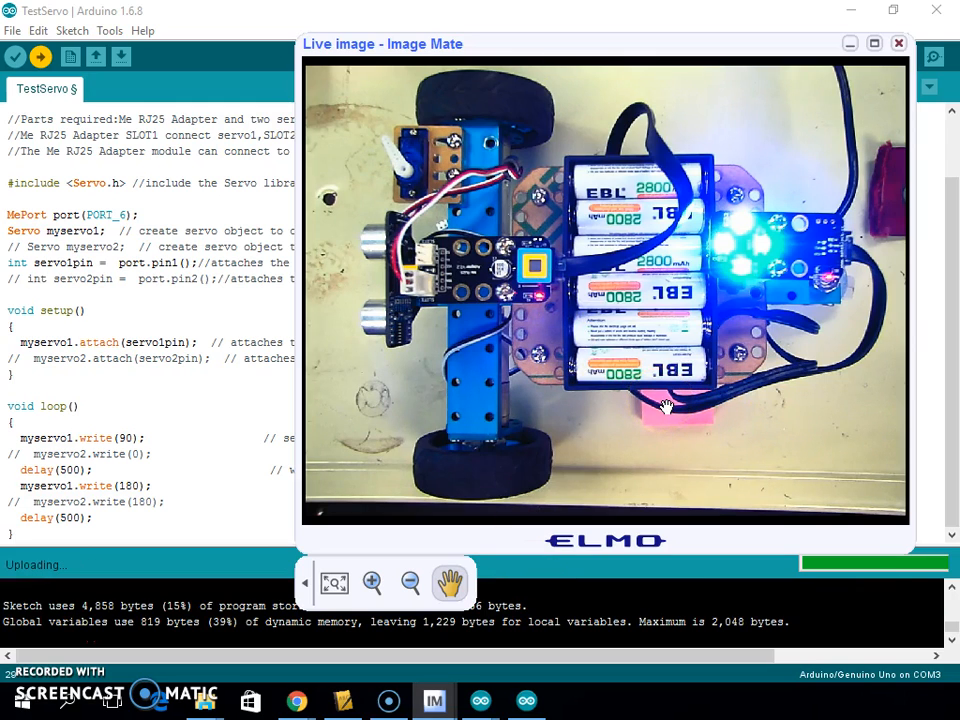
{"action": "mouse_move", "coordinate": [398, 156]}
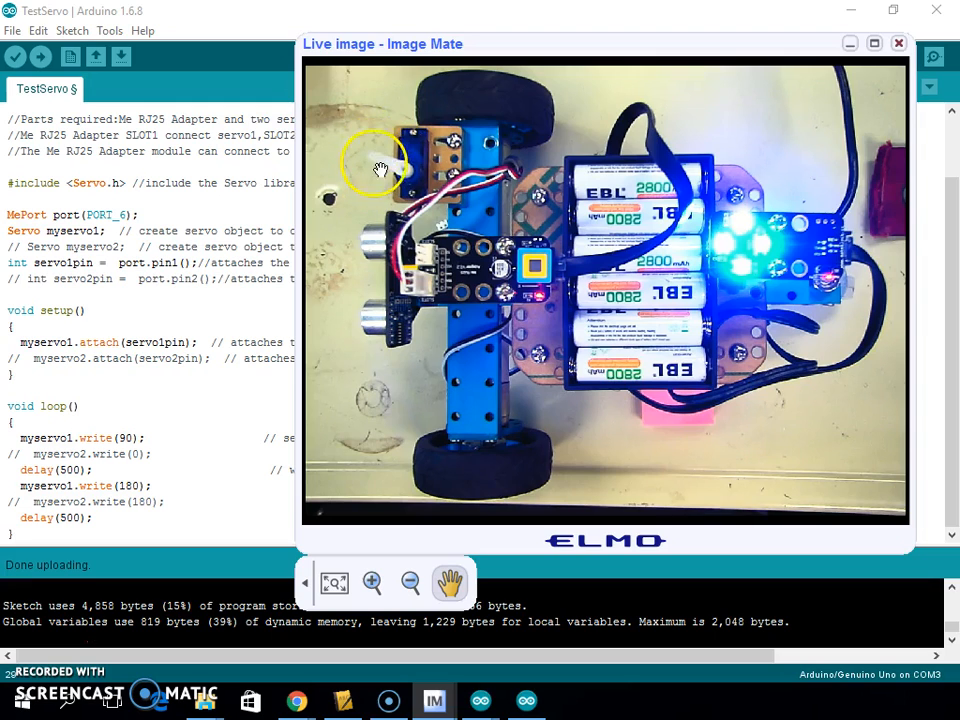
{"action": "mouse_move", "coordinate": [388, 414]}
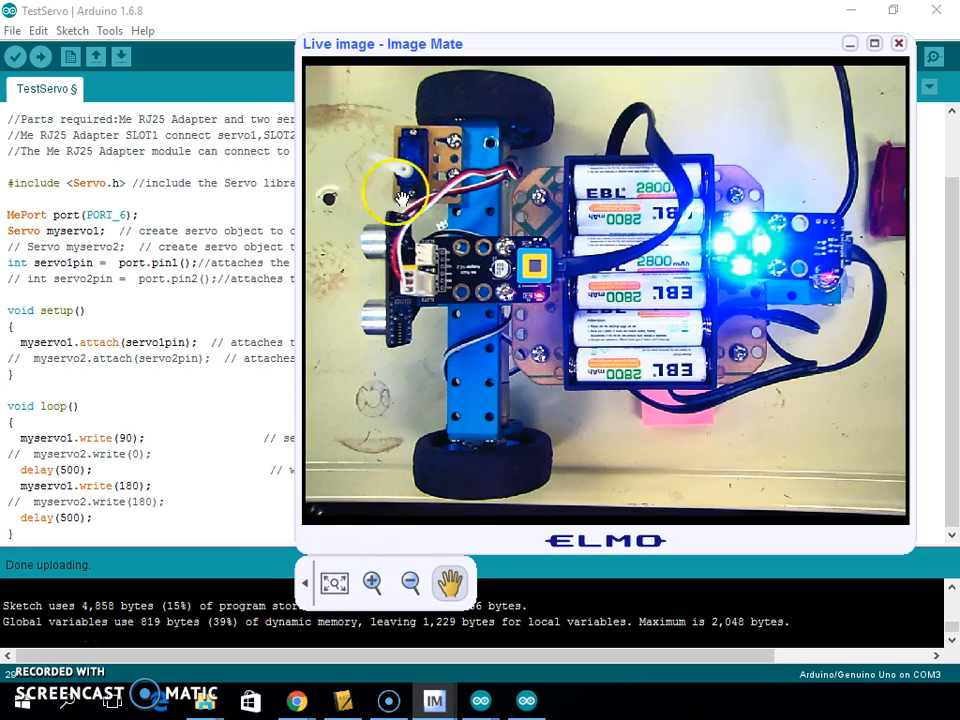
{"action": "mouse_move", "coordinate": [376, 448]}
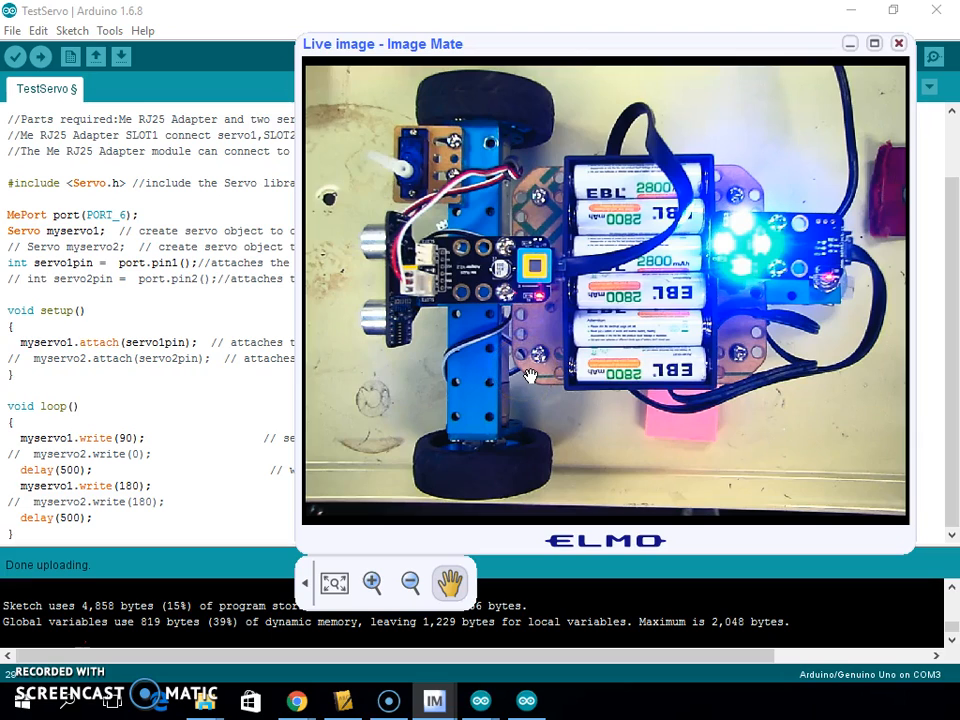
{"action": "mouse_move", "coordinate": [378, 548]}
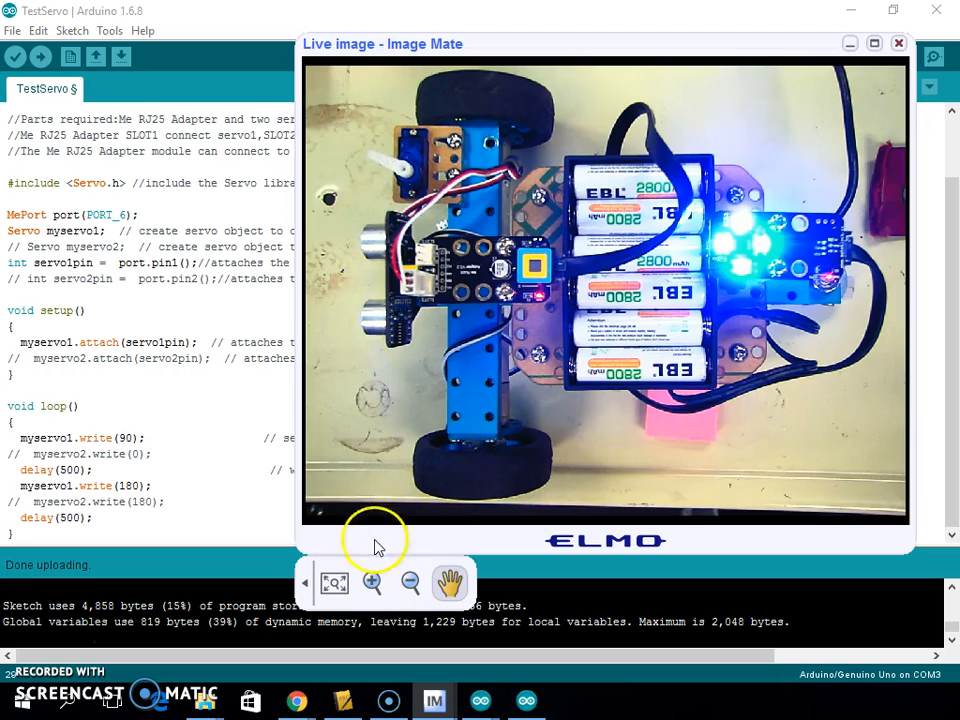